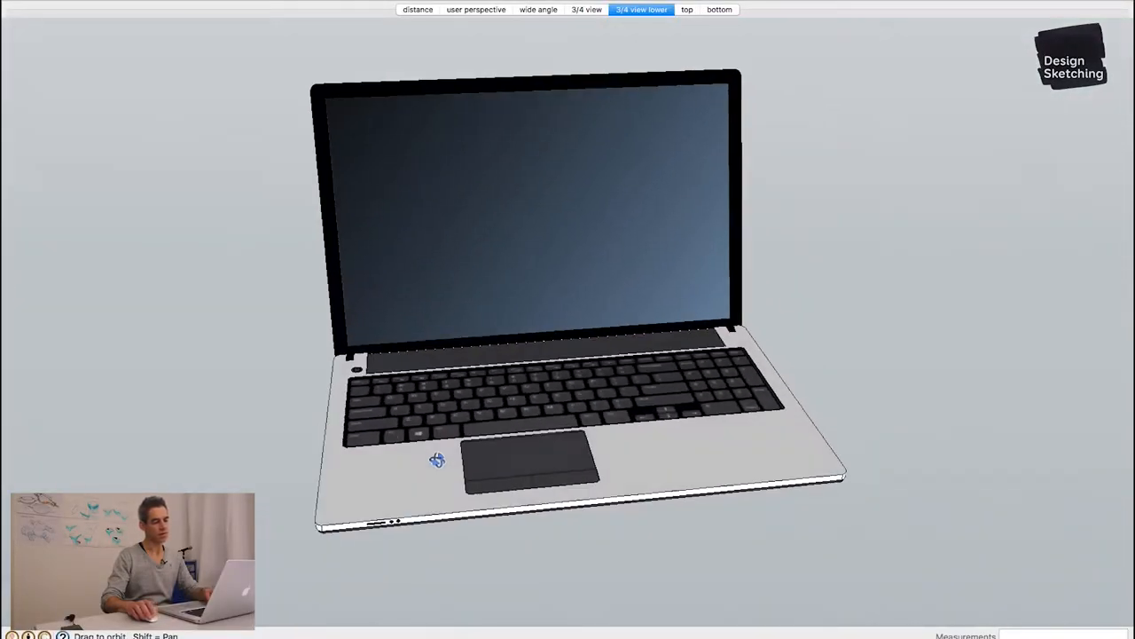
# Orbit the laptop to see its underside and side, then switch to the 'user perspective' scene
pyautogui.moveTo(436, 459); pyautogui.dragTo(482, 156)
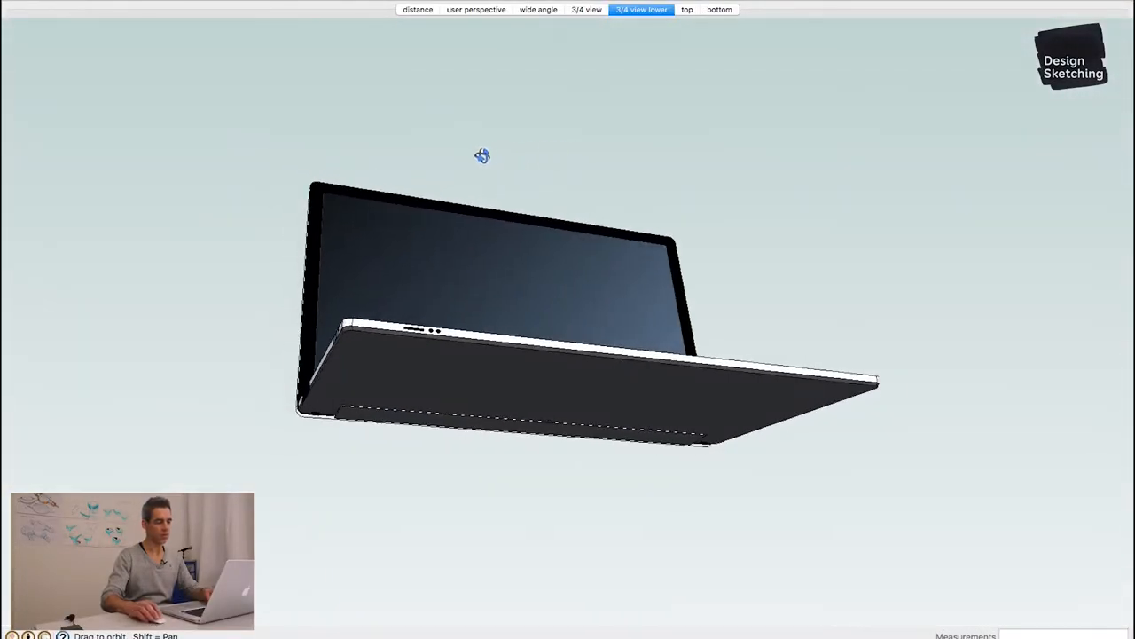
pyautogui.moveTo(483, 156); pyautogui.dragTo(483, 433)
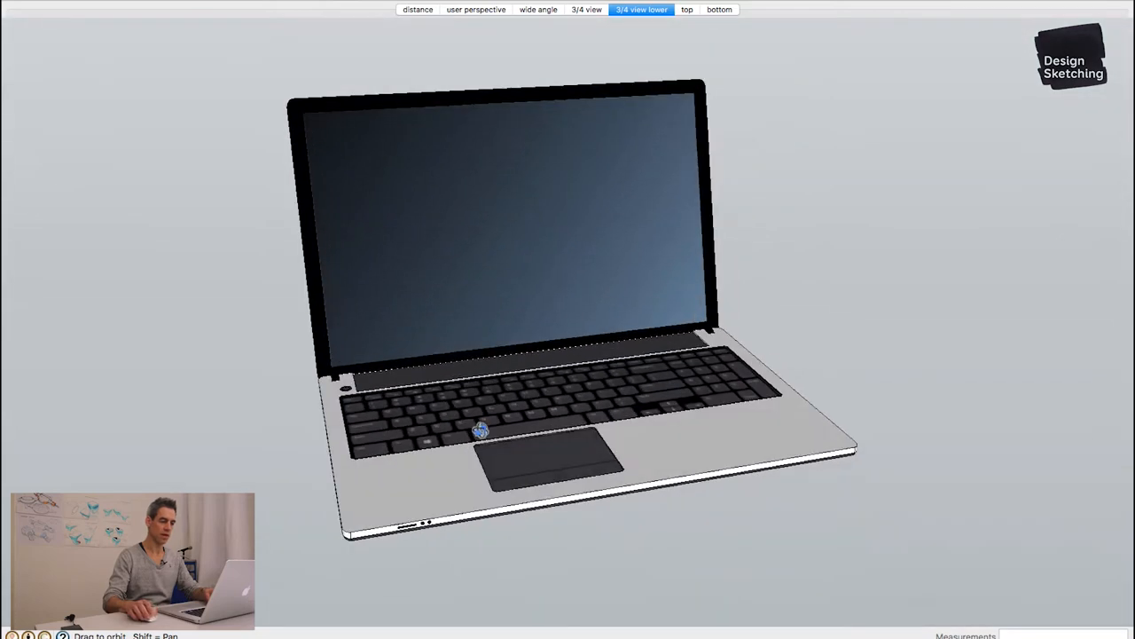
pyautogui.moveTo(479, 431); pyautogui.dragTo(701, 373)
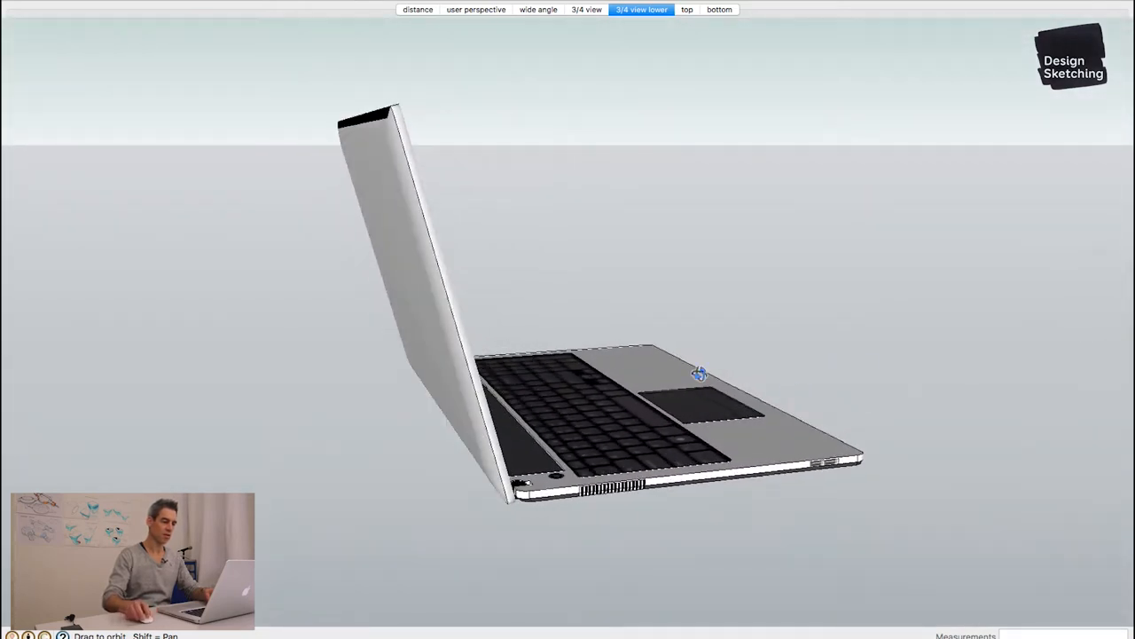
pyautogui.moveTo(701, 373); pyautogui.dragTo(518, 64)
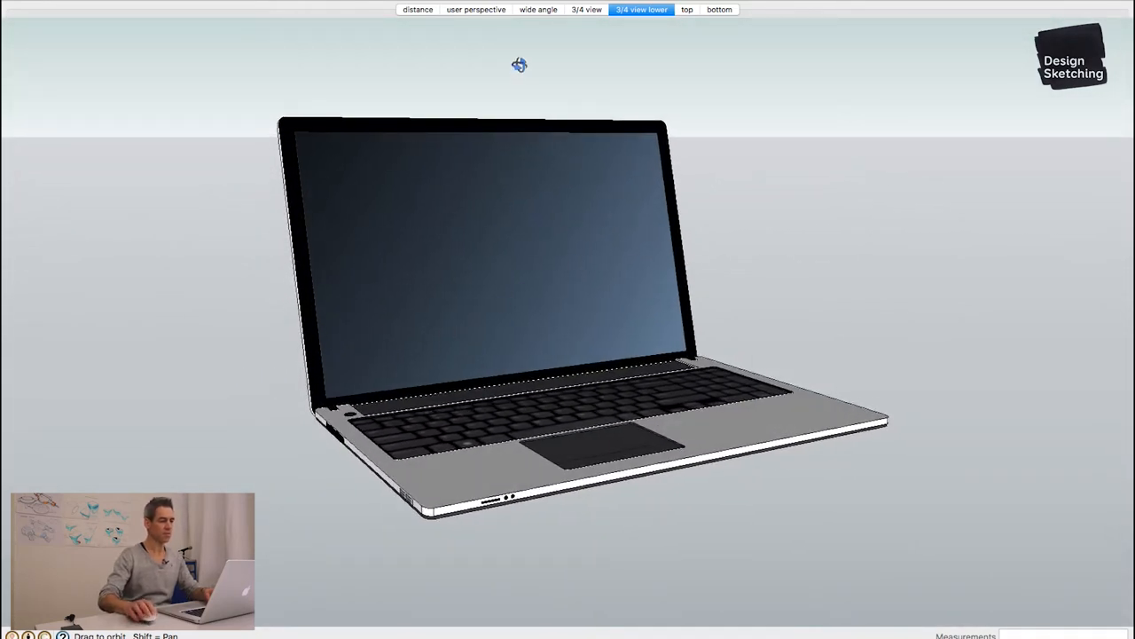
pyautogui.click(476, 9)
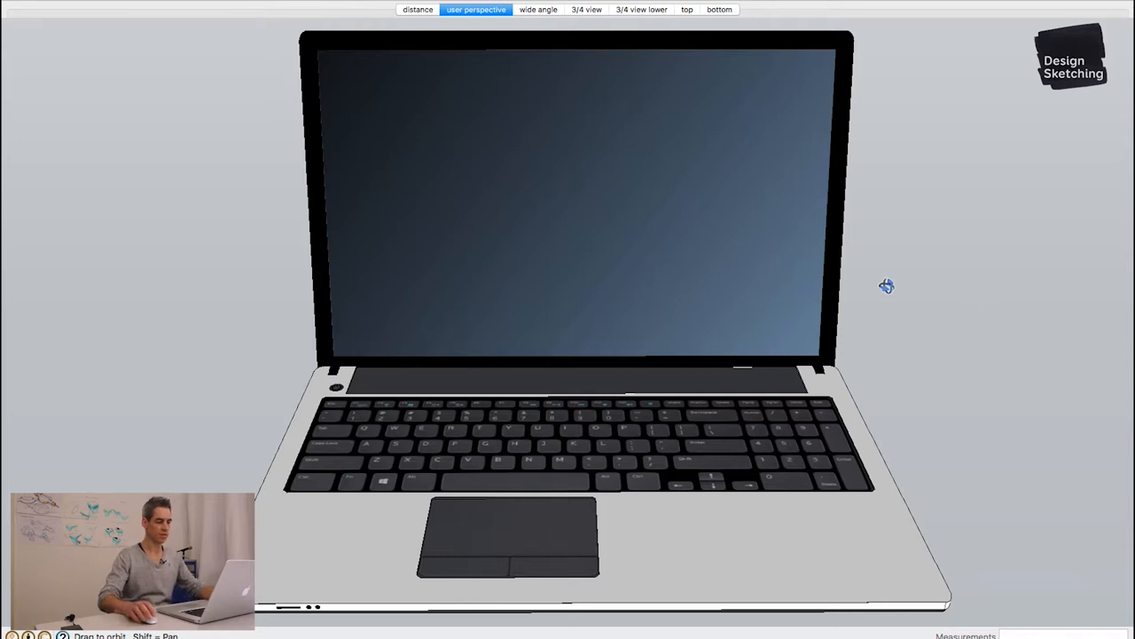
pyautogui.moveTo(444, 301)
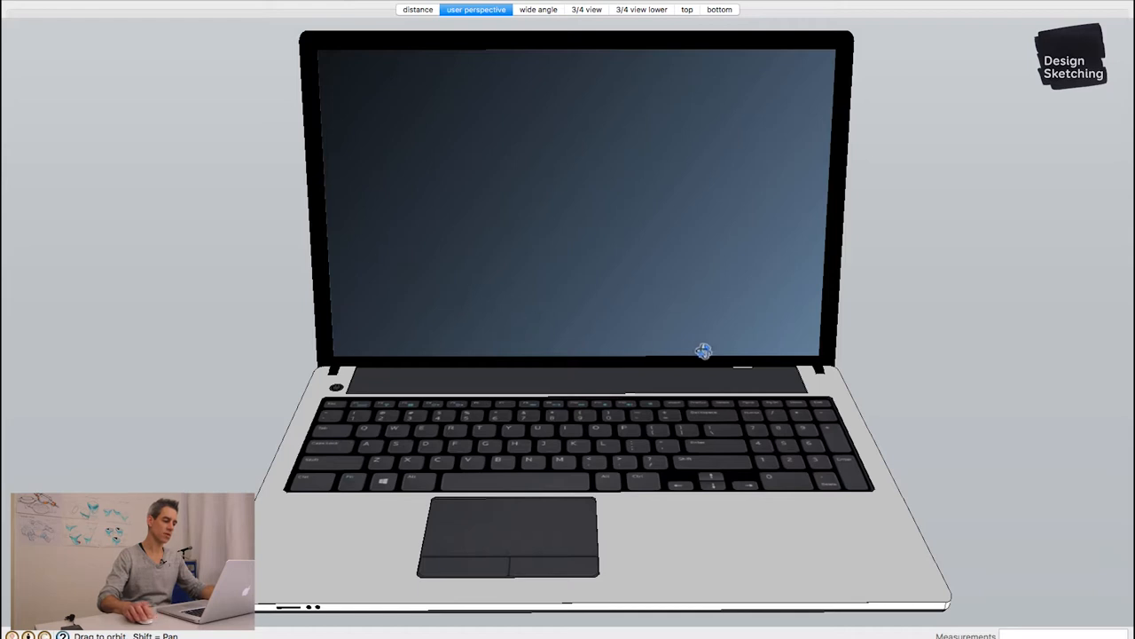
pyautogui.moveTo(528, 248)
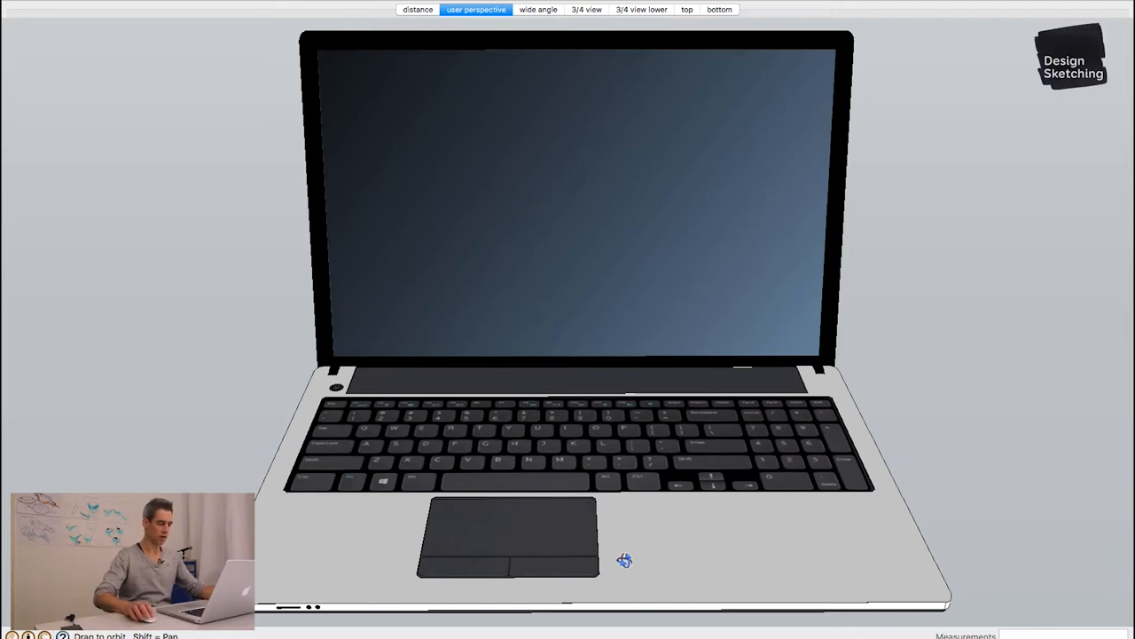
pyautogui.moveTo(685, 522)
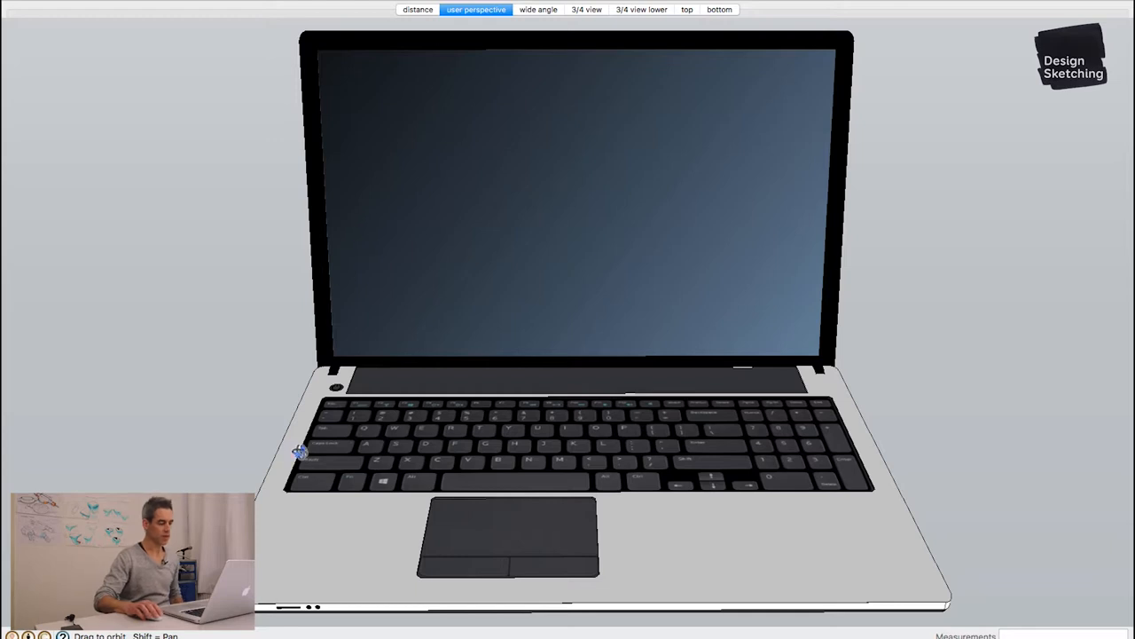
pyautogui.moveTo(826, 344)
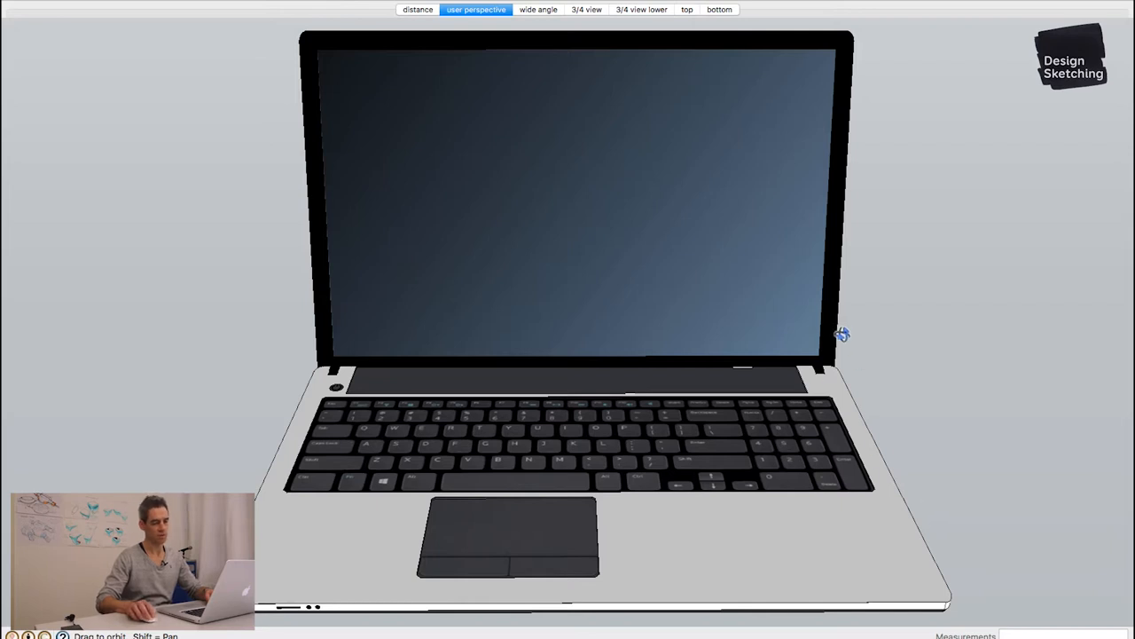
pyautogui.moveTo(536, 191)
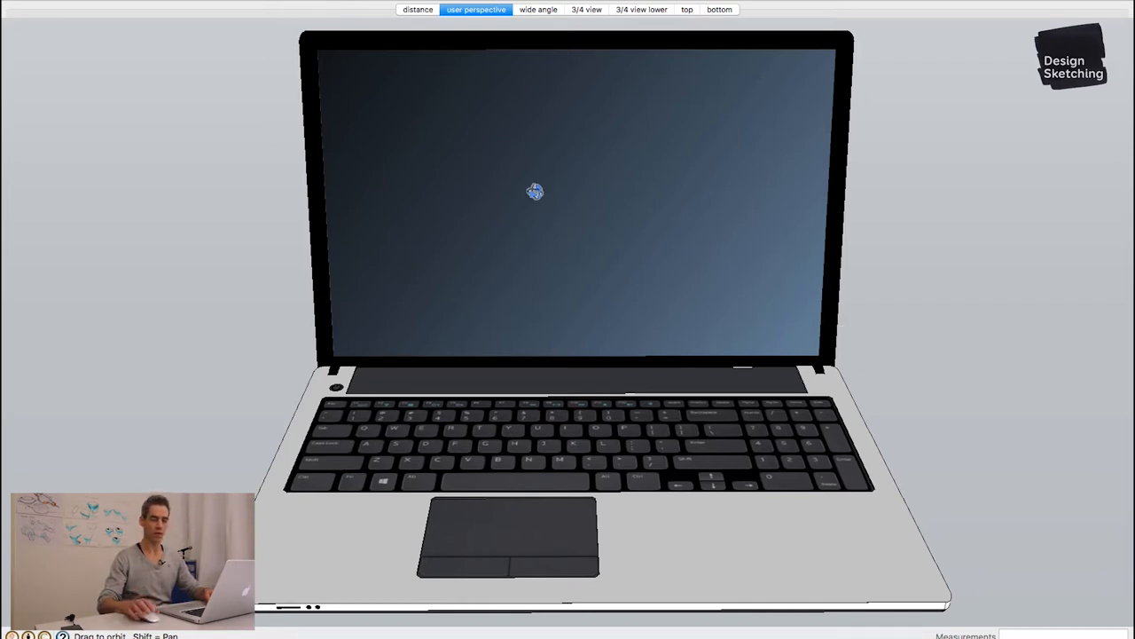
pyautogui.scroll(-3)
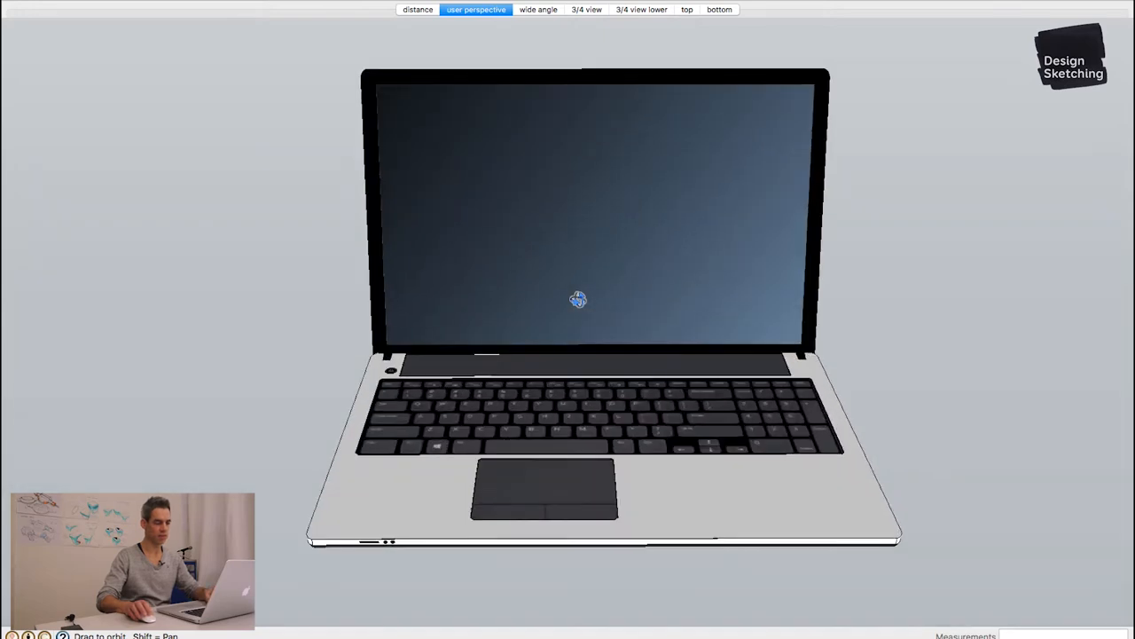
# Move the camera closer to the laptop front and bring up the Camera settings
pyautogui.moveTo(578, 298); pyautogui.dragTo(404, 117)
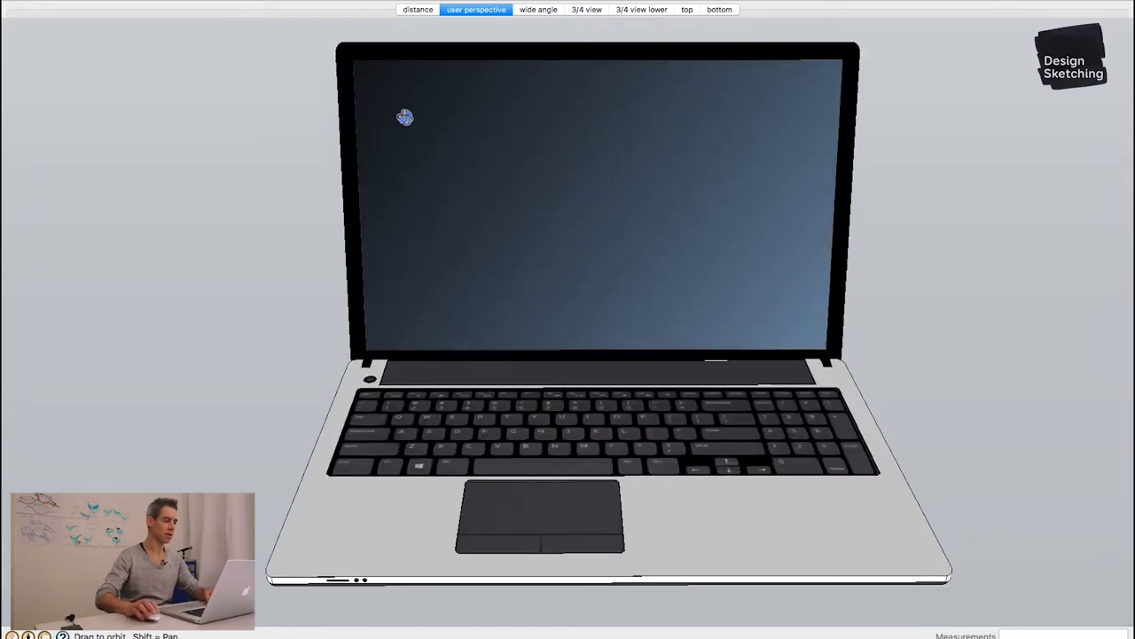
pyautogui.click(177, 3)
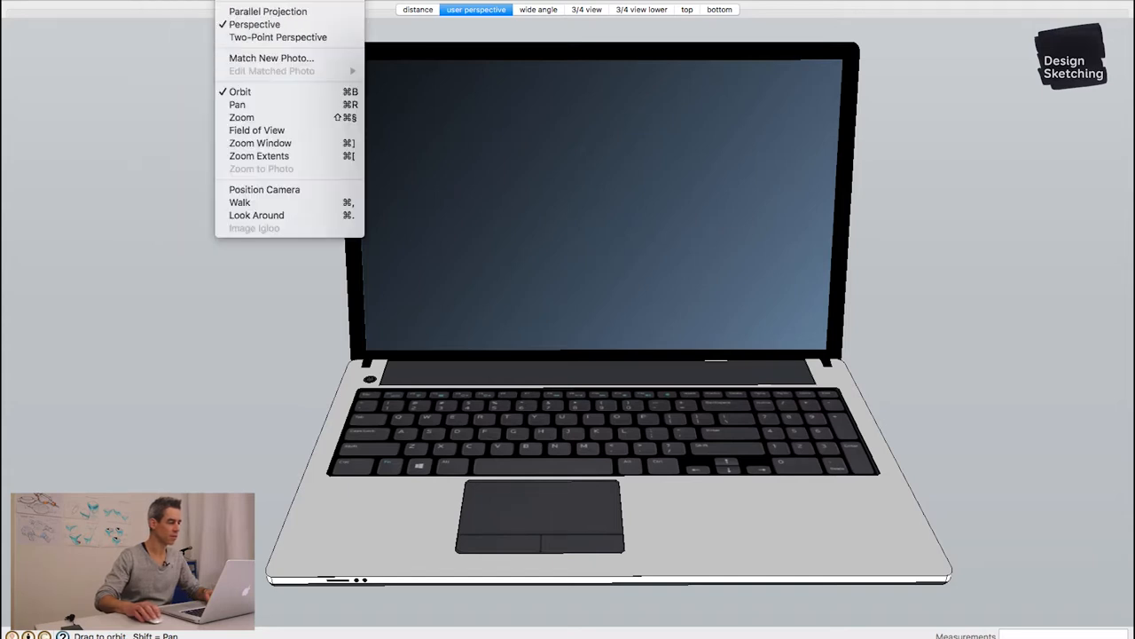
pyautogui.moveTo(276, 38)
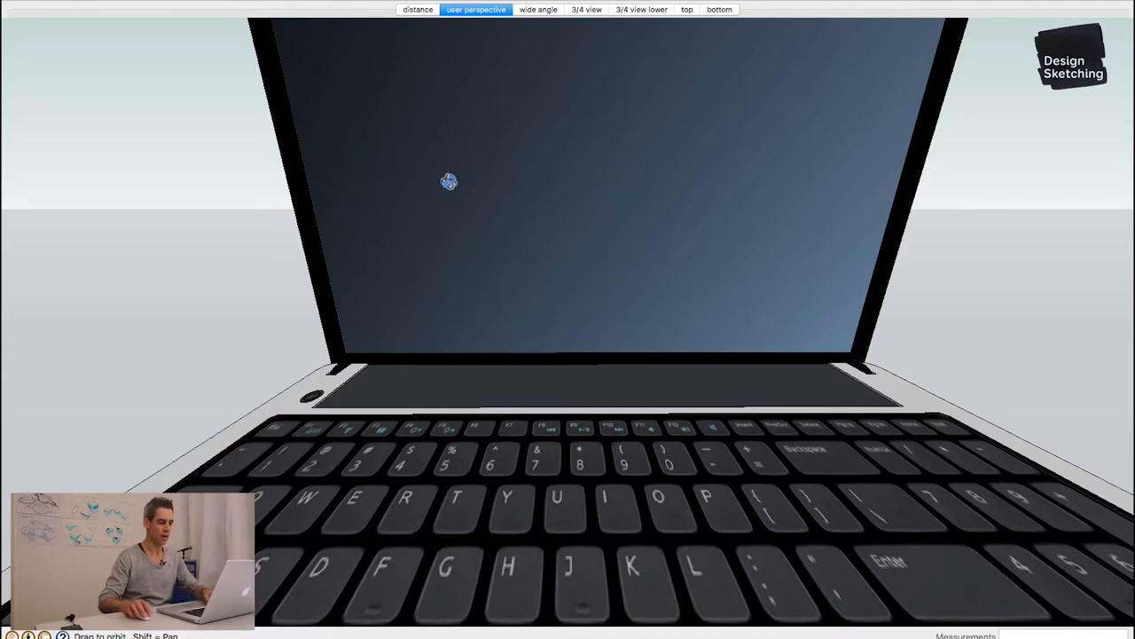
# Orbit low across the keyboard from left to right and back toward the screen
pyautogui.moveTo(447, 181); pyautogui.dragTo(694, 62)
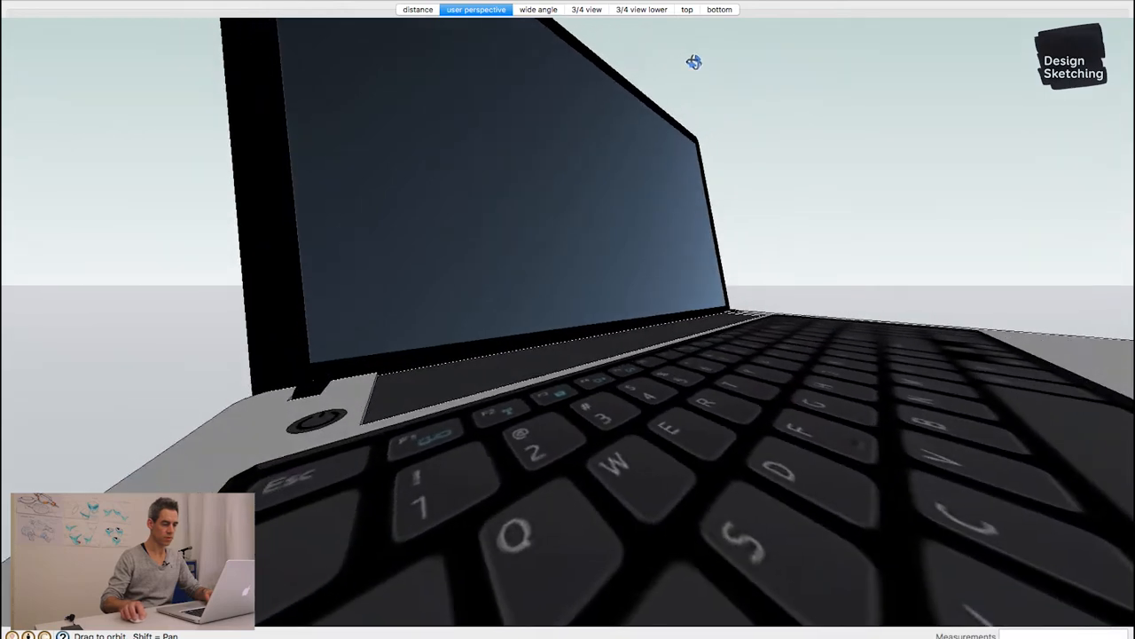
pyautogui.moveTo(693, 62); pyautogui.dragTo(570, 68)
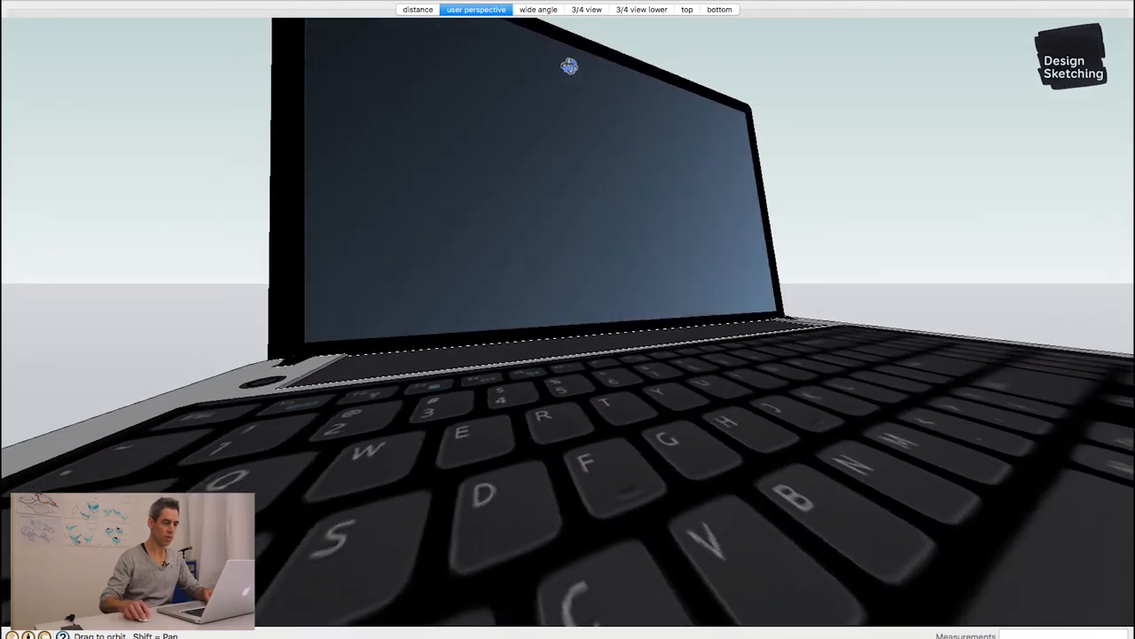
pyautogui.moveTo(570, 68); pyautogui.dragTo(257, 53)
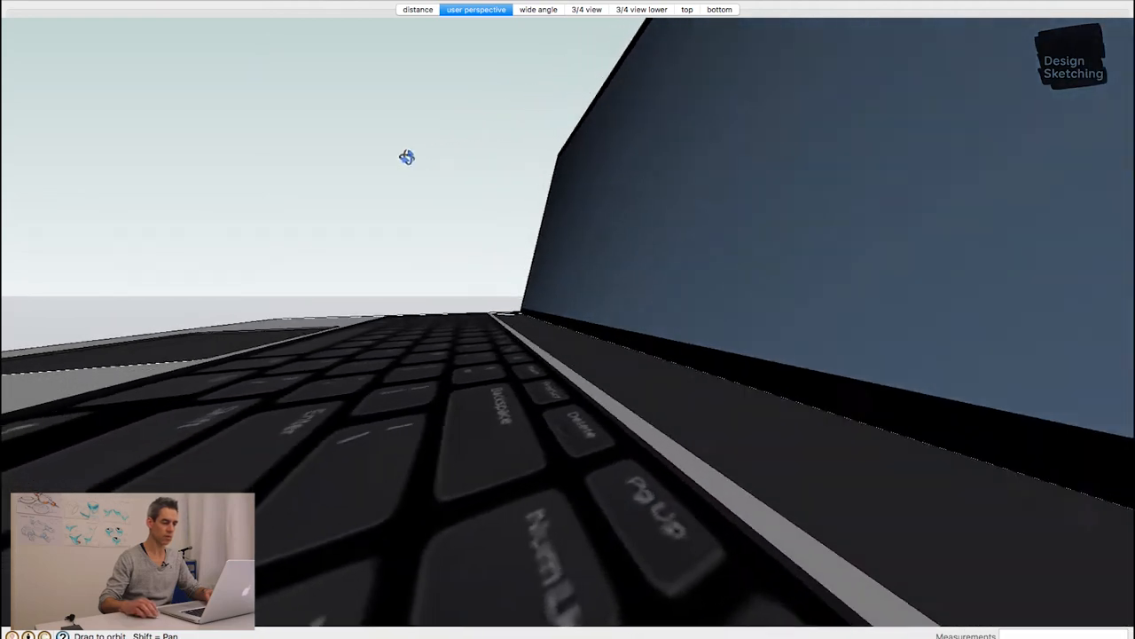
pyautogui.moveTo(406, 156); pyautogui.dragTo(770, 199)
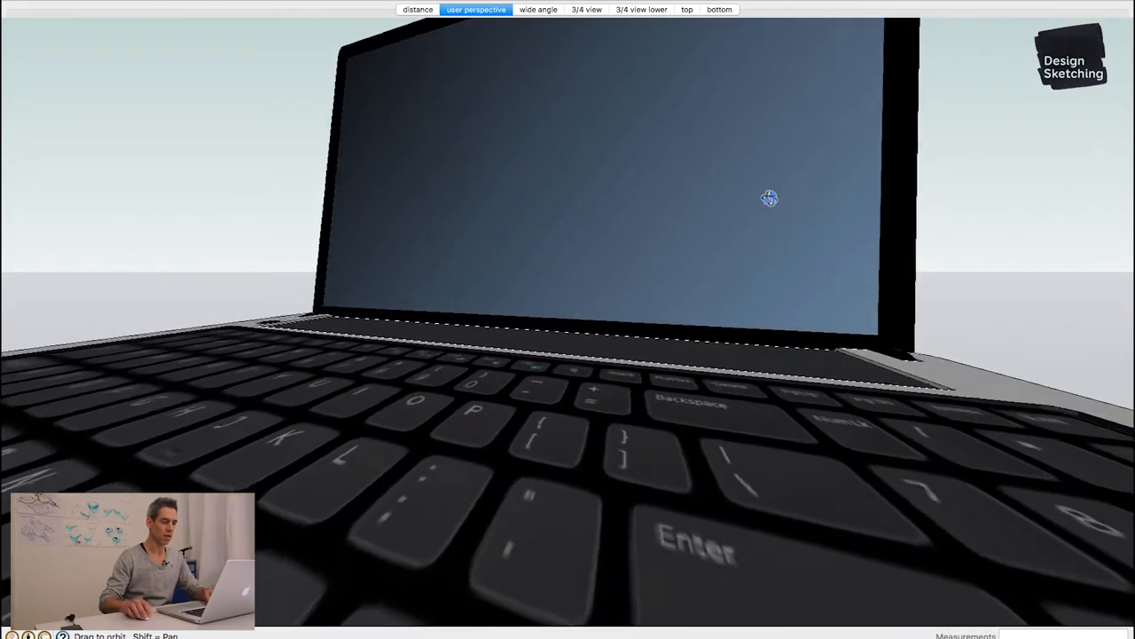
pyautogui.moveTo(770, 199); pyautogui.dragTo(447, 209)
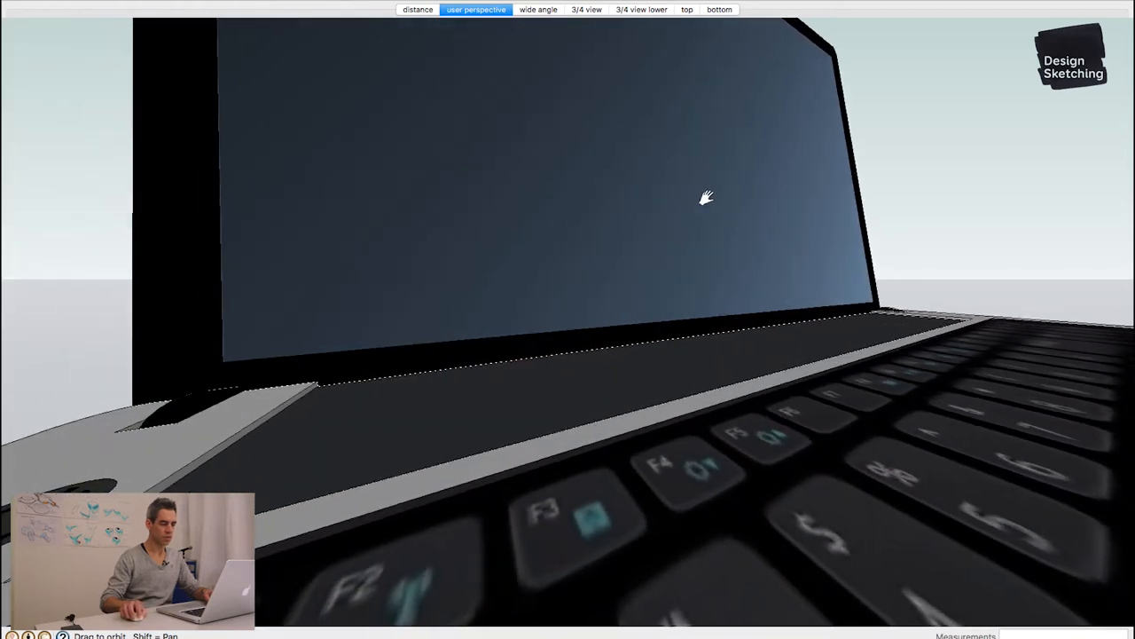
# Orbit beneath the screen edge toward the hinge and up at the screen, then switch to the 'wide angle' scene
pyautogui.moveTo(706, 197); pyautogui.dragTo(582, 211)
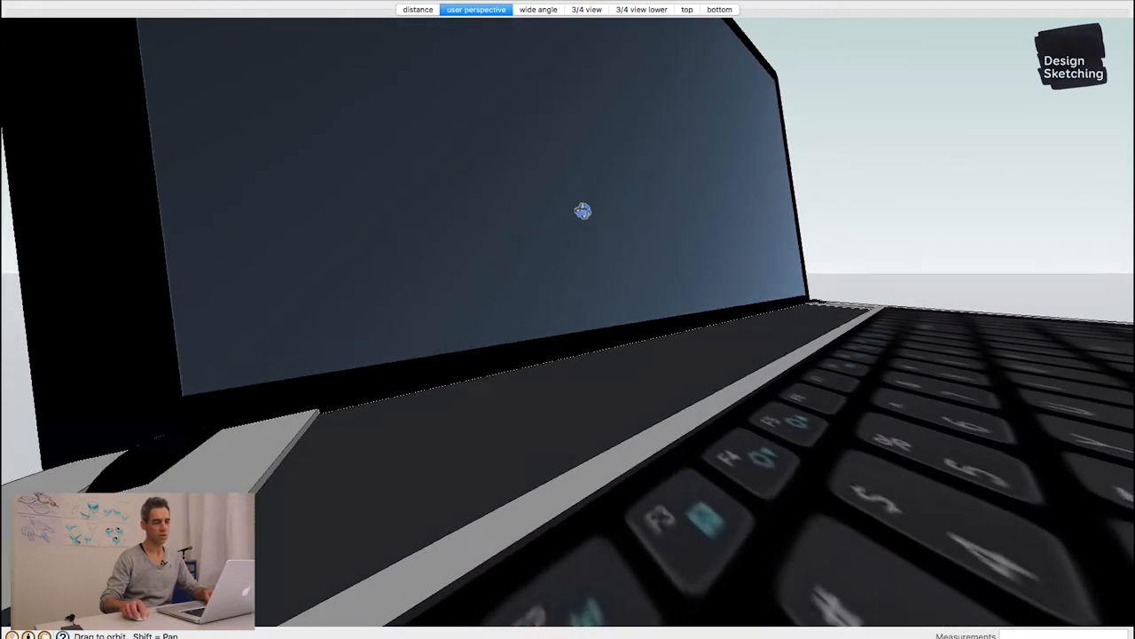
pyautogui.moveTo(582, 211); pyautogui.dragTo(334, 270)
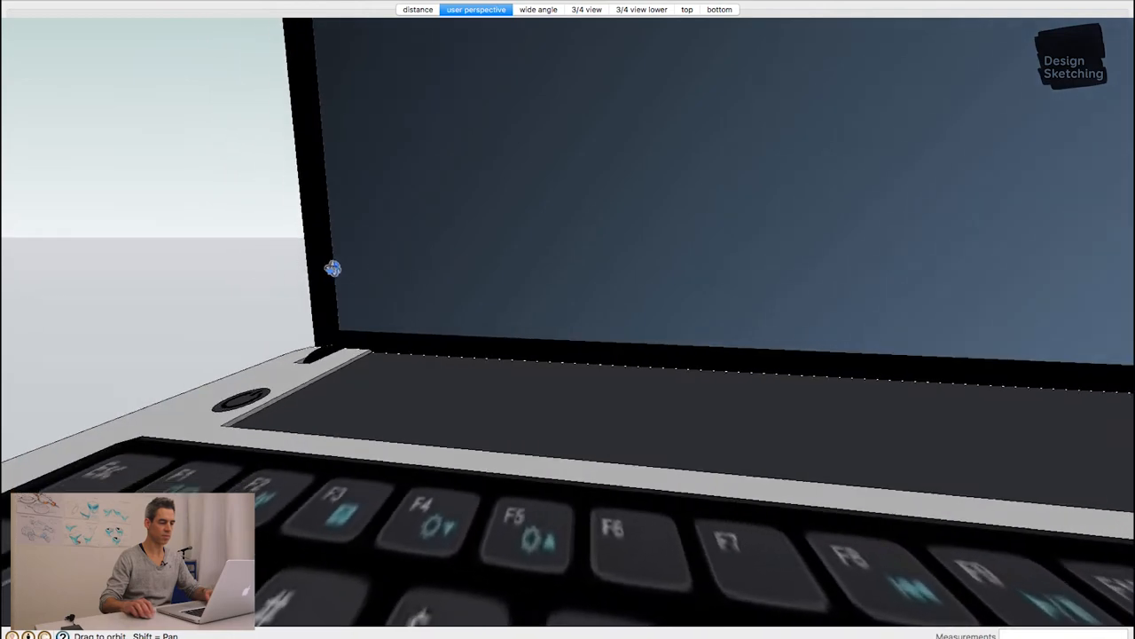
pyautogui.moveTo(334, 270); pyautogui.dragTo(553, 100)
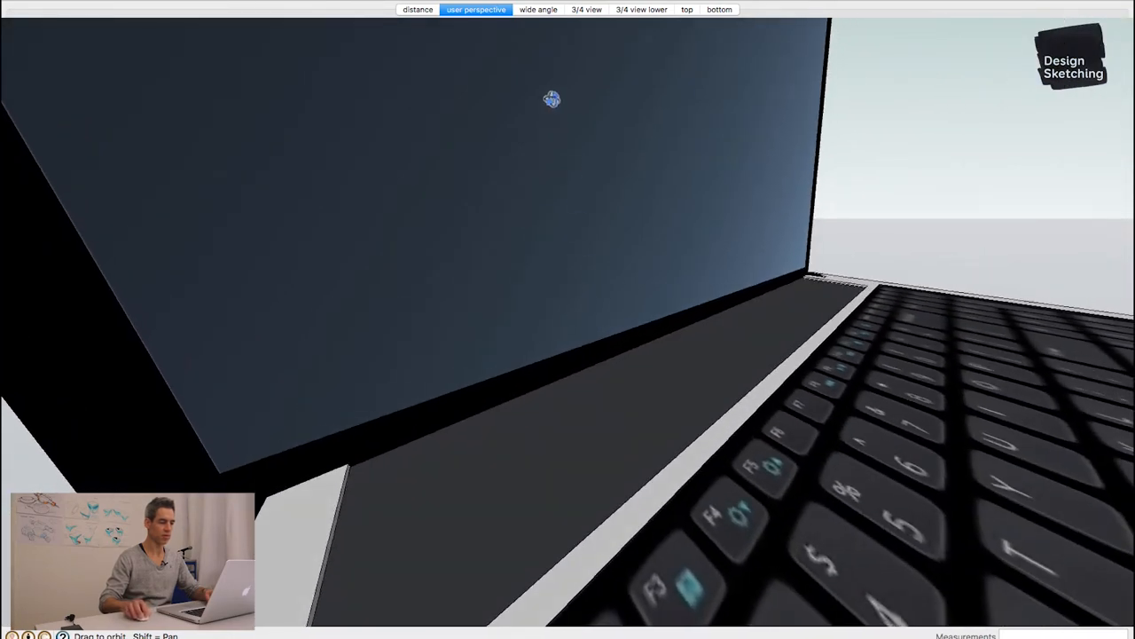
pyautogui.click(538, 10)
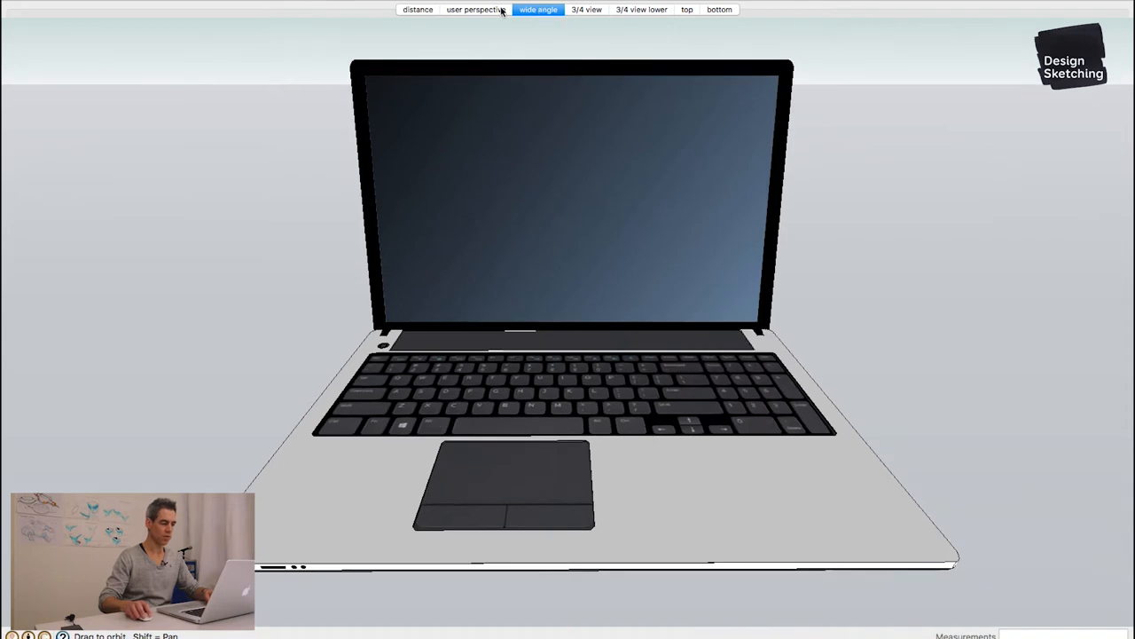
# Switch to the 'user perspective' scene showing the laptop head-on
pyautogui.click(476, 10)
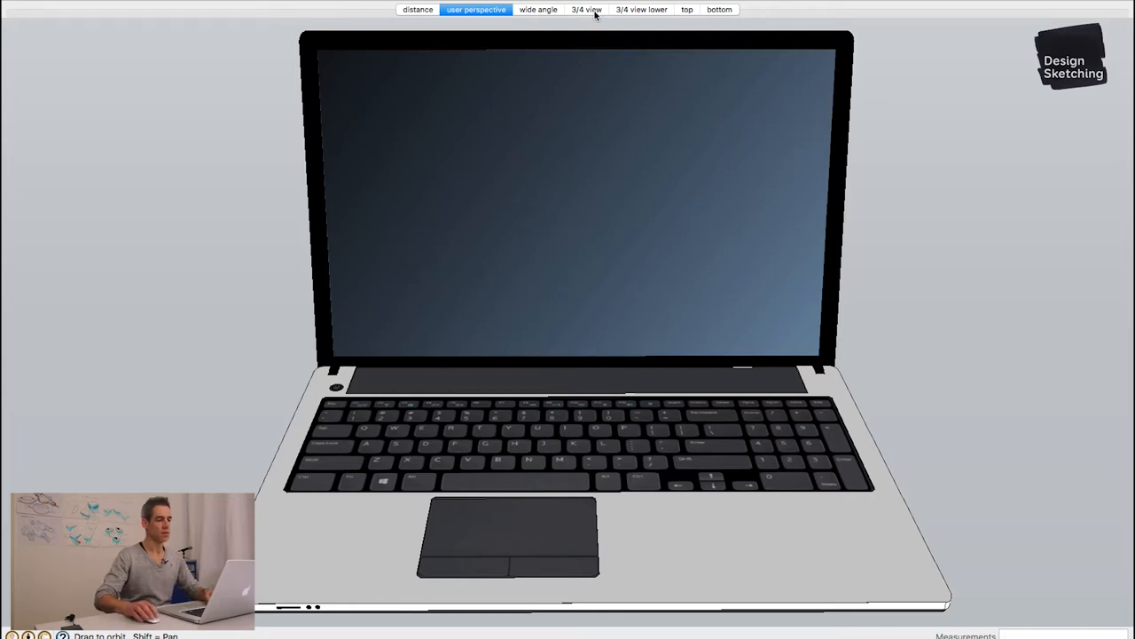
# Switch to the '3/4 view' scene and orbit slightly to adjust the angle
pyautogui.click(585, 9)
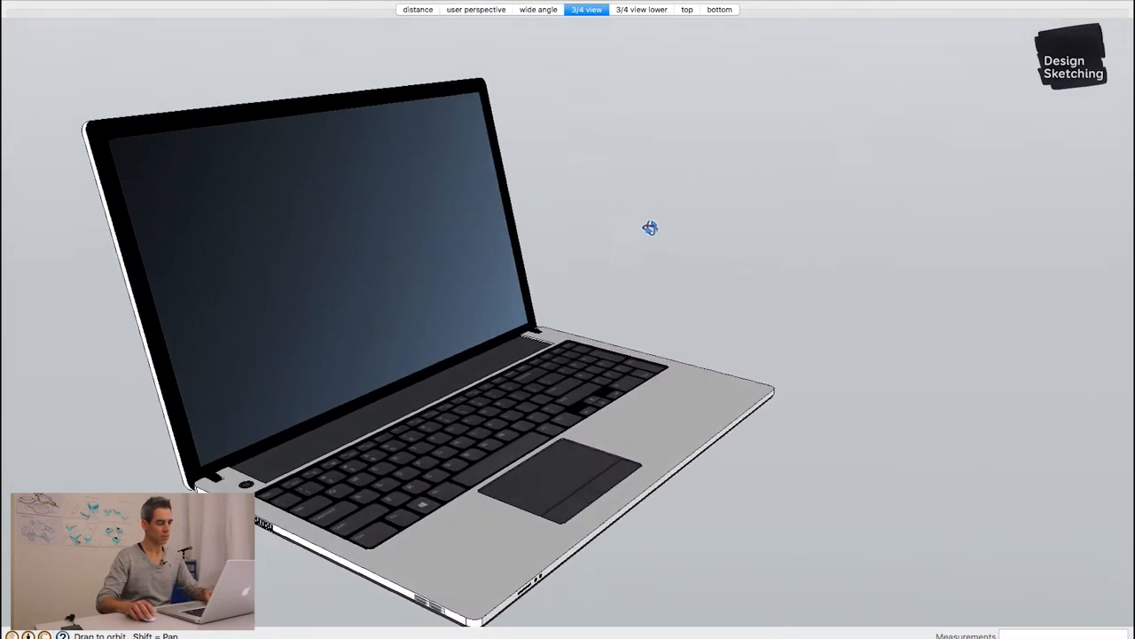
pyautogui.moveTo(649, 227); pyautogui.dragTo(708, 451)
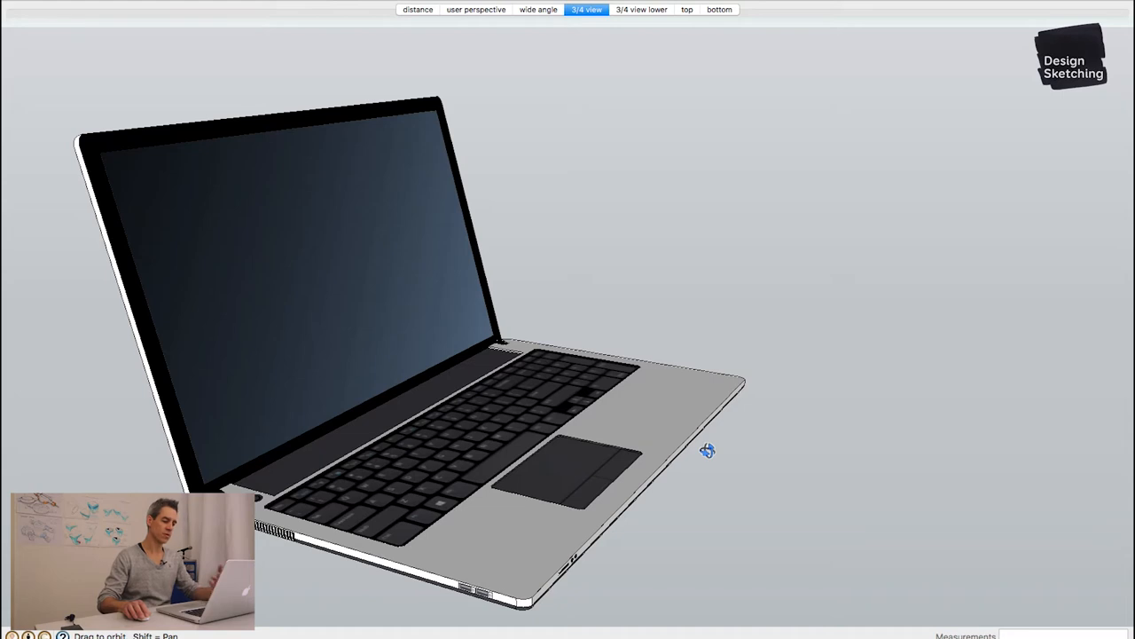
pyautogui.moveTo(705, 458)
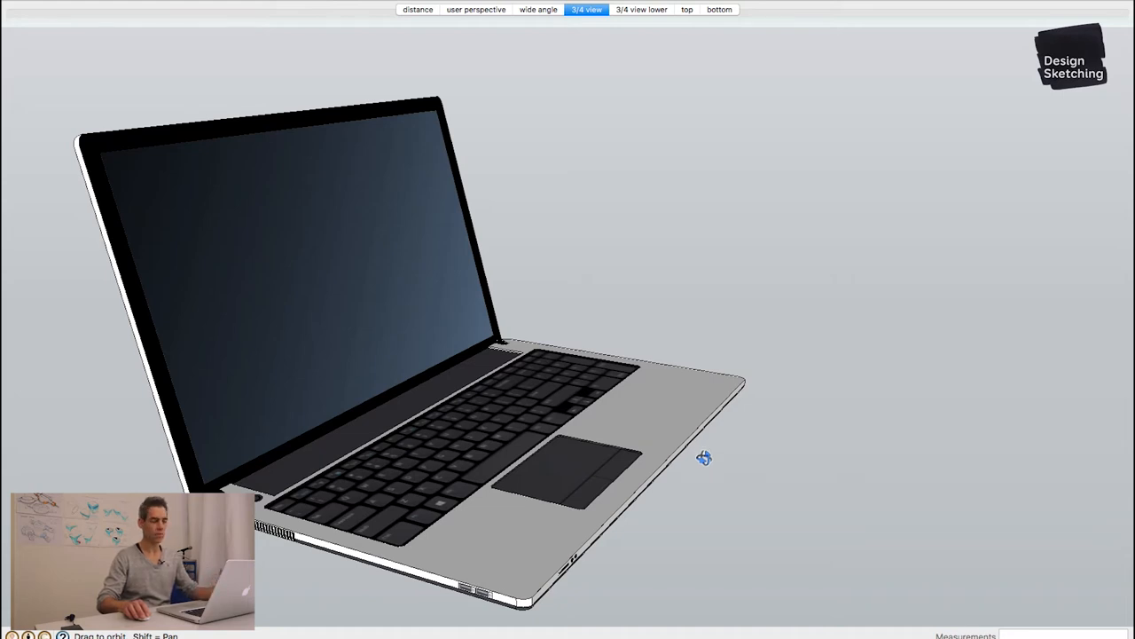
pyautogui.moveTo(471, 445)
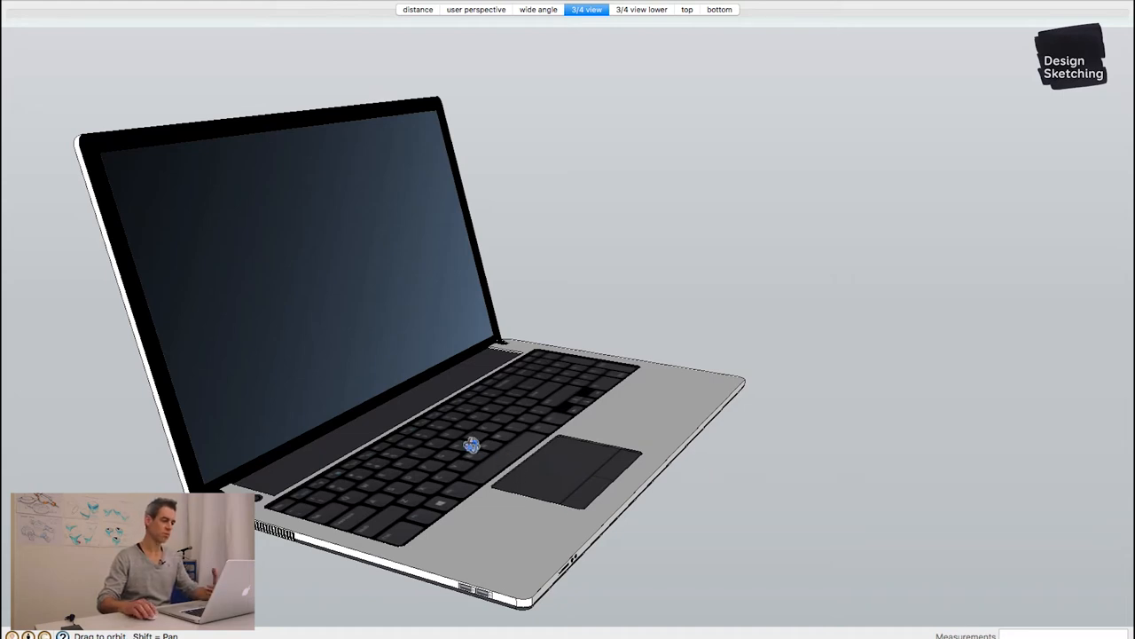
pyautogui.moveTo(571, 391)
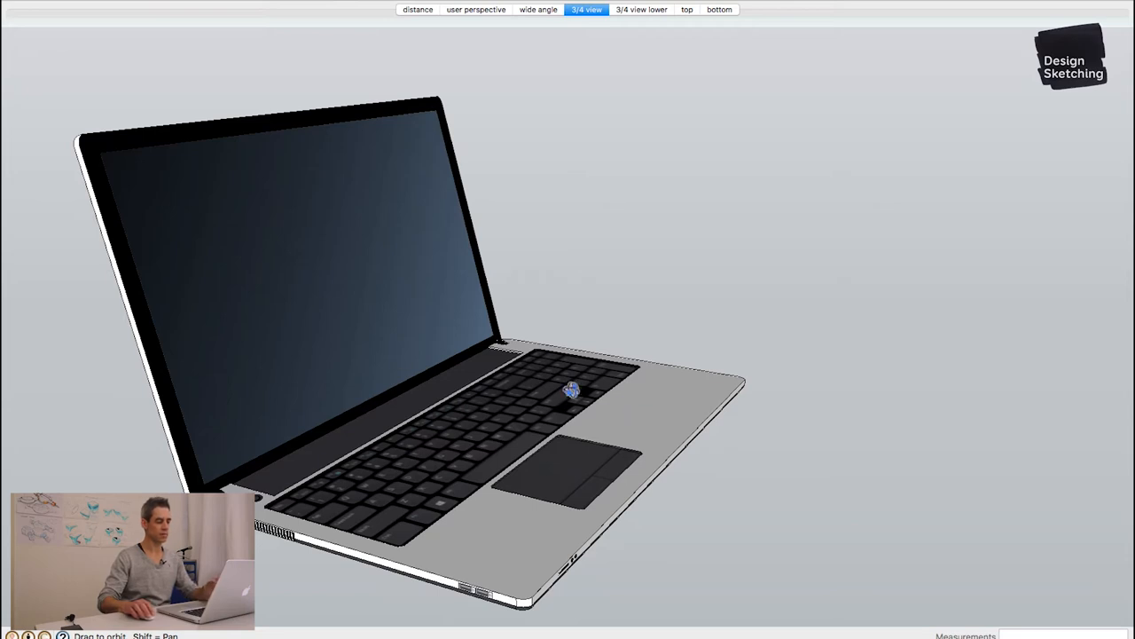
pyautogui.moveTo(401, 415)
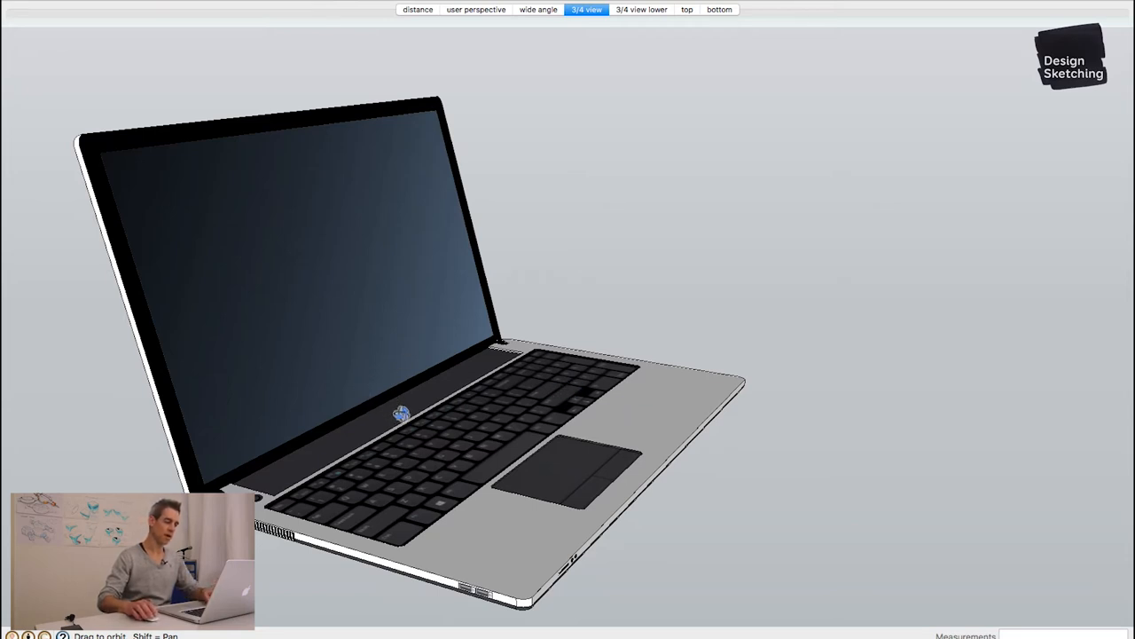
pyautogui.moveTo(631, 529)
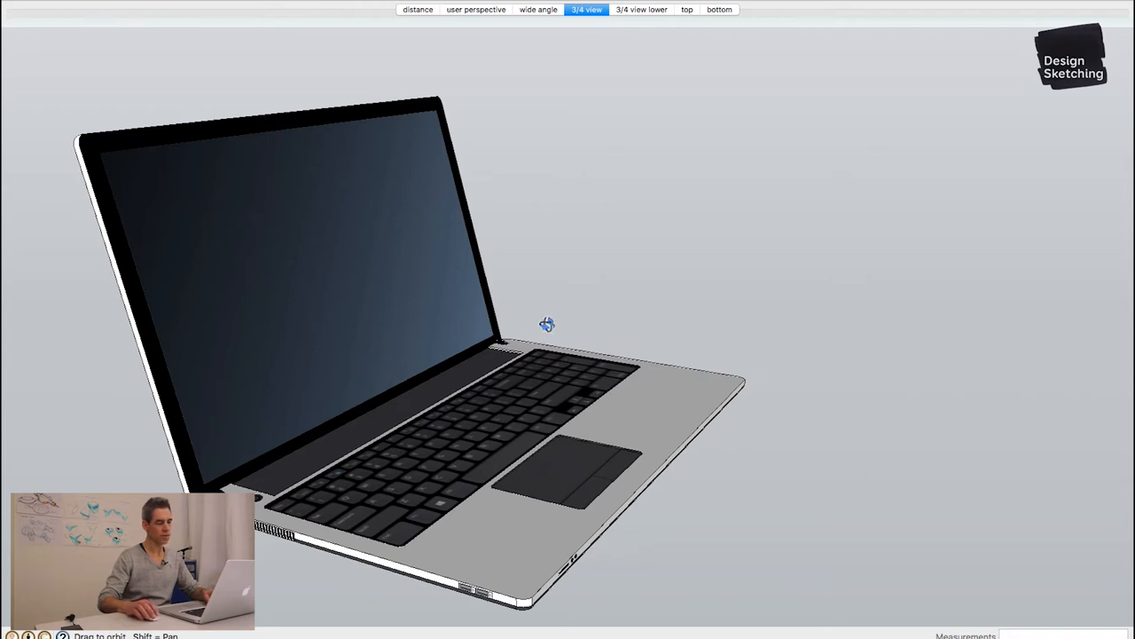
pyautogui.moveTo(458, 428)
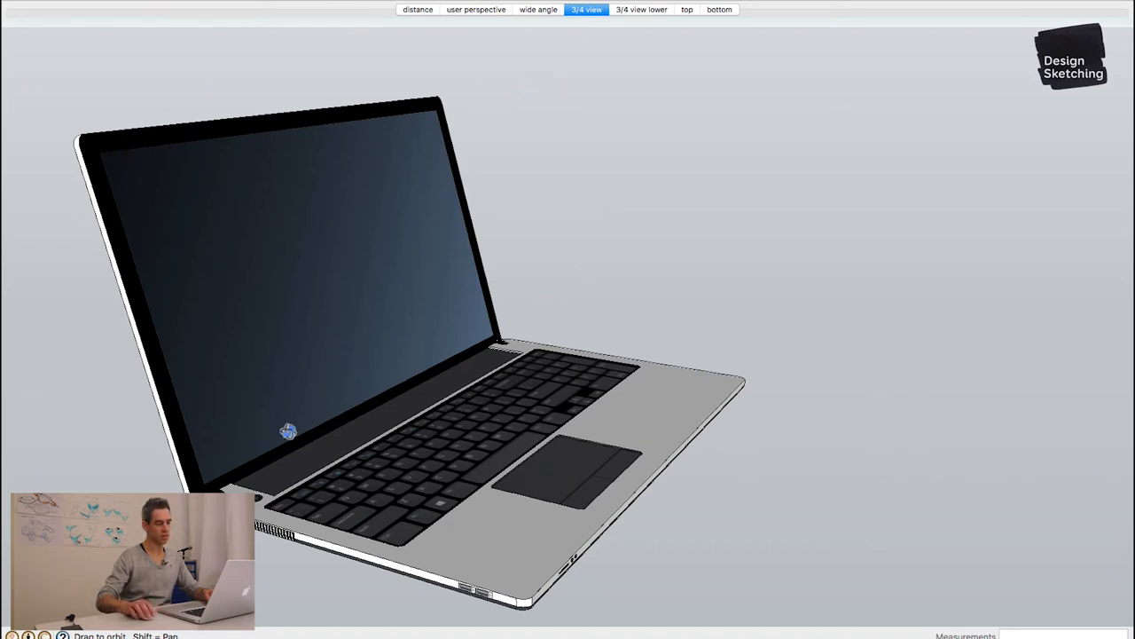
pyautogui.moveTo(786, 312)
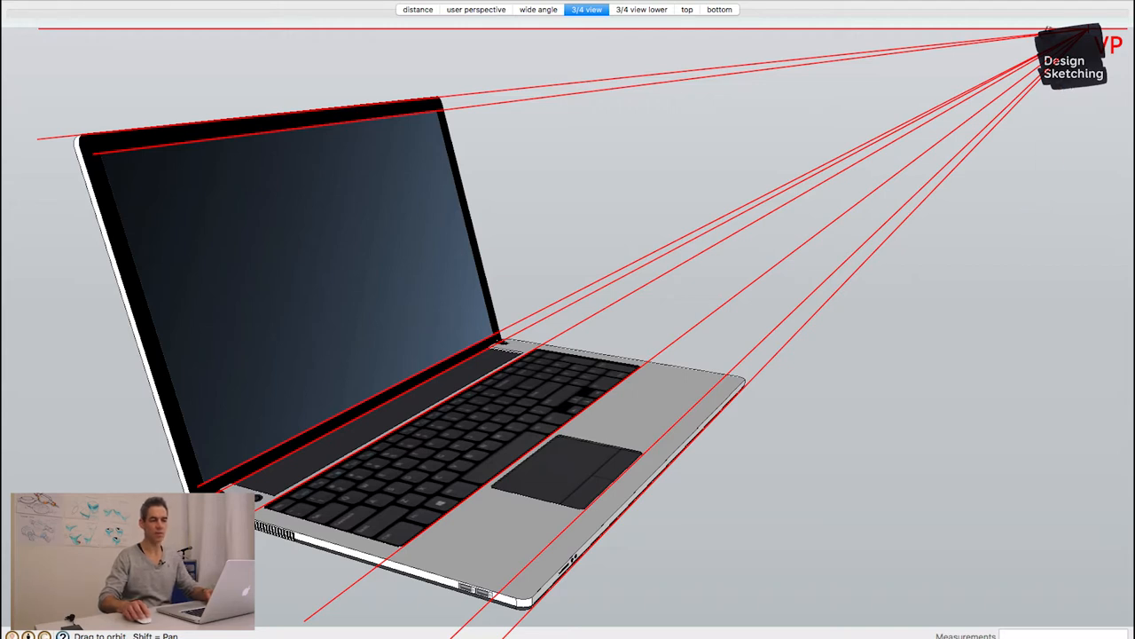
pyautogui.moveTo(718, 473)
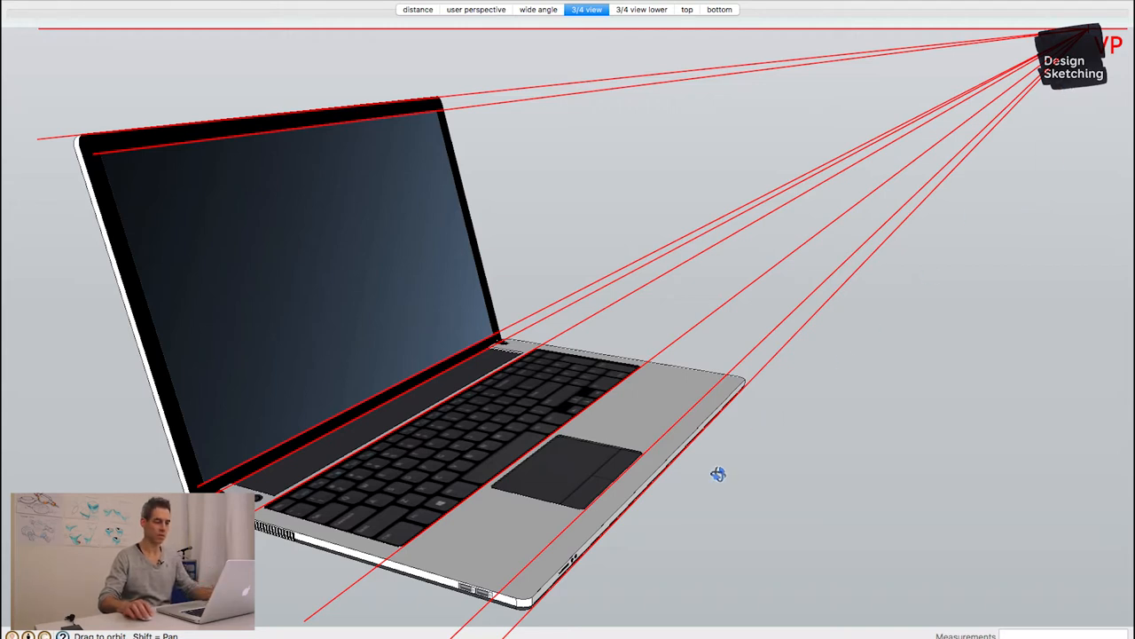
pyautogui.moveTo(976, 117)
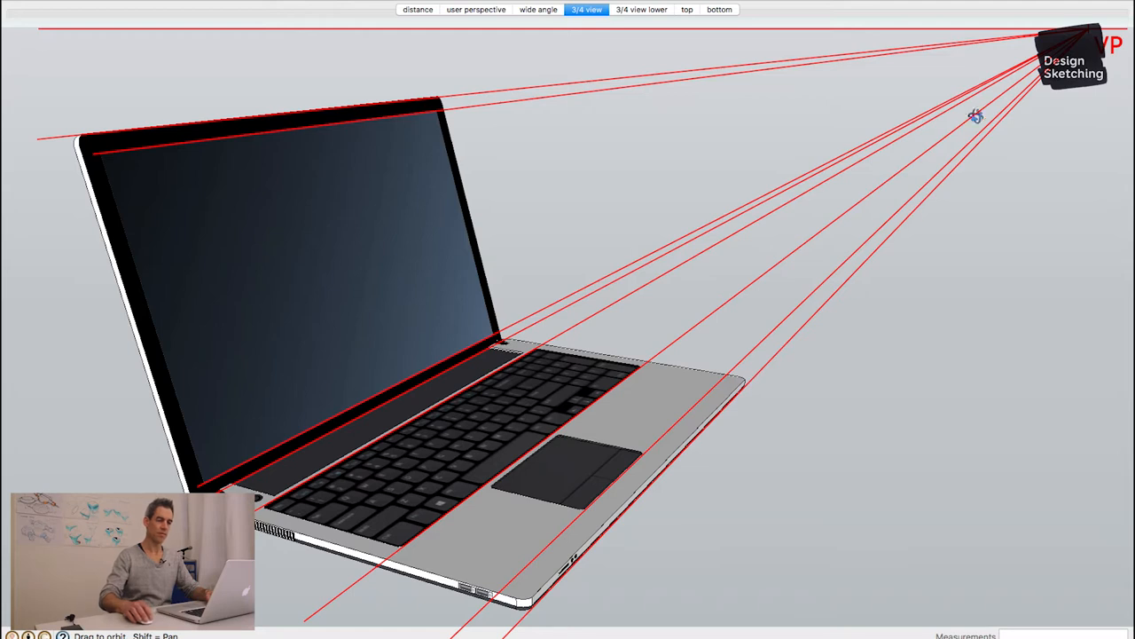
pyautogui.moveTo(809, 425)
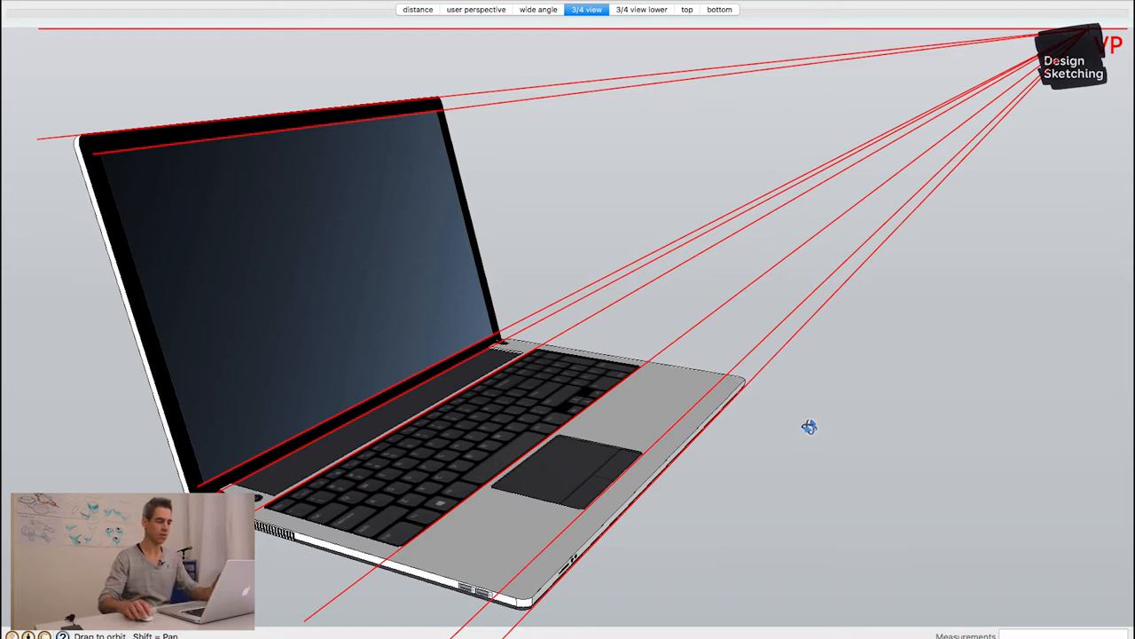
pyautogui.moveTo(825, 352)
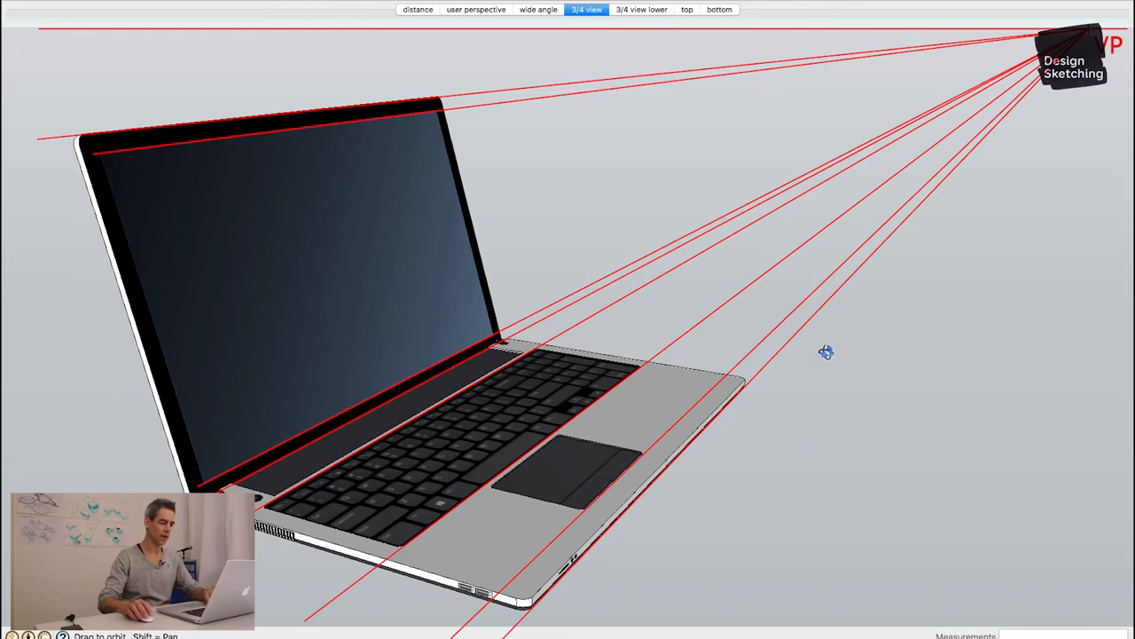
pyautogui.moveTo(908, 293)
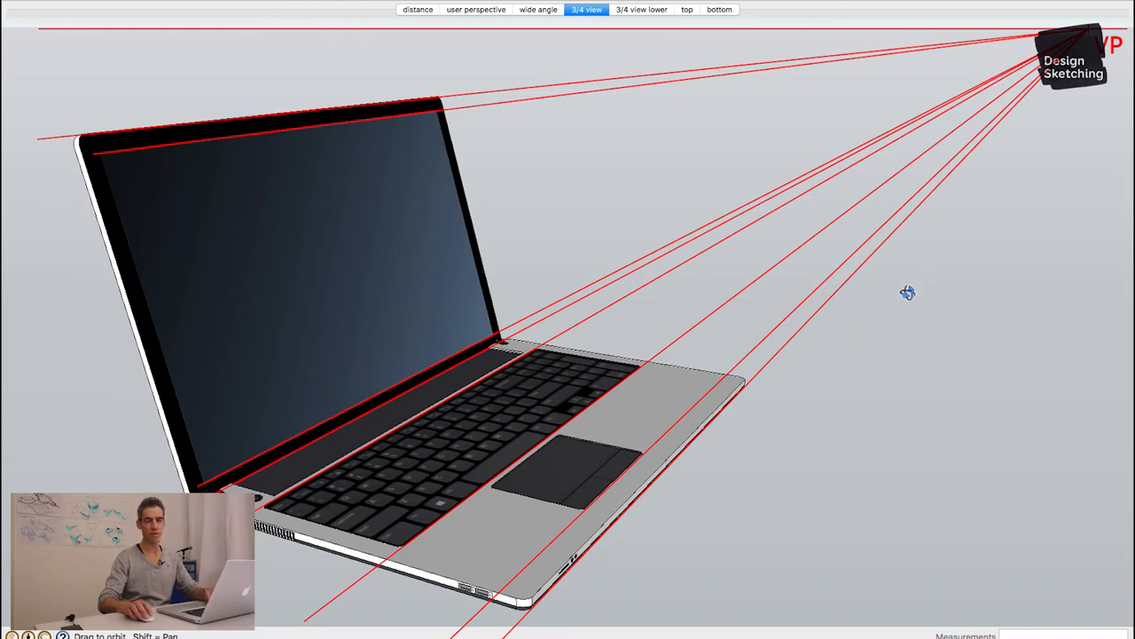
pyautogui.moveTo(816, 376)
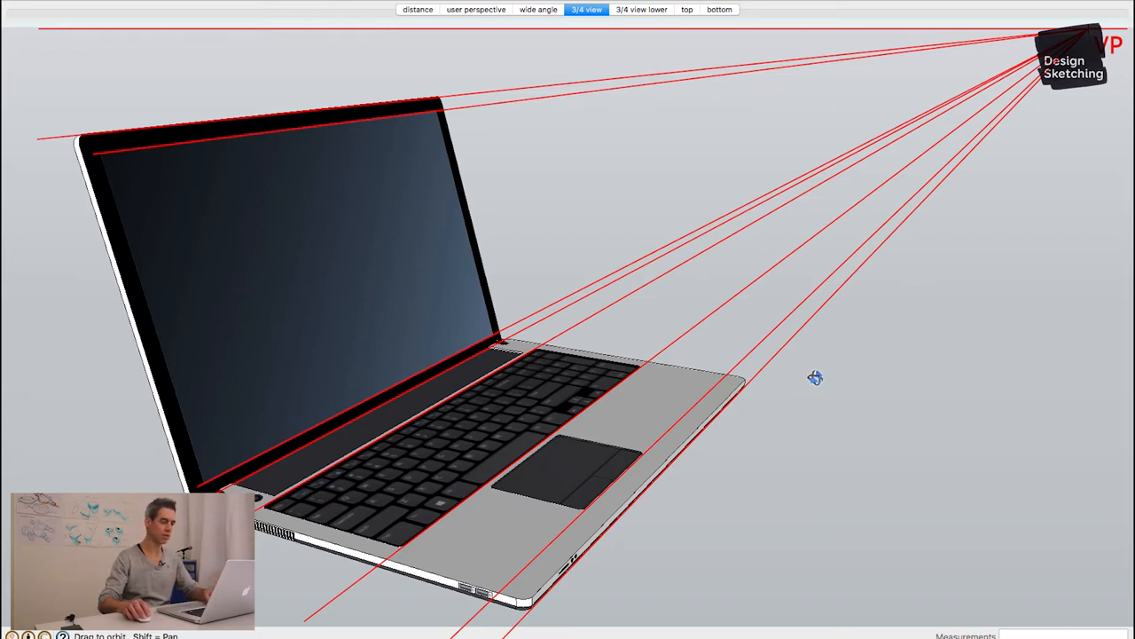
pyautogui.moveTo(816, 376); pyautogui.dragTo(589, 422)
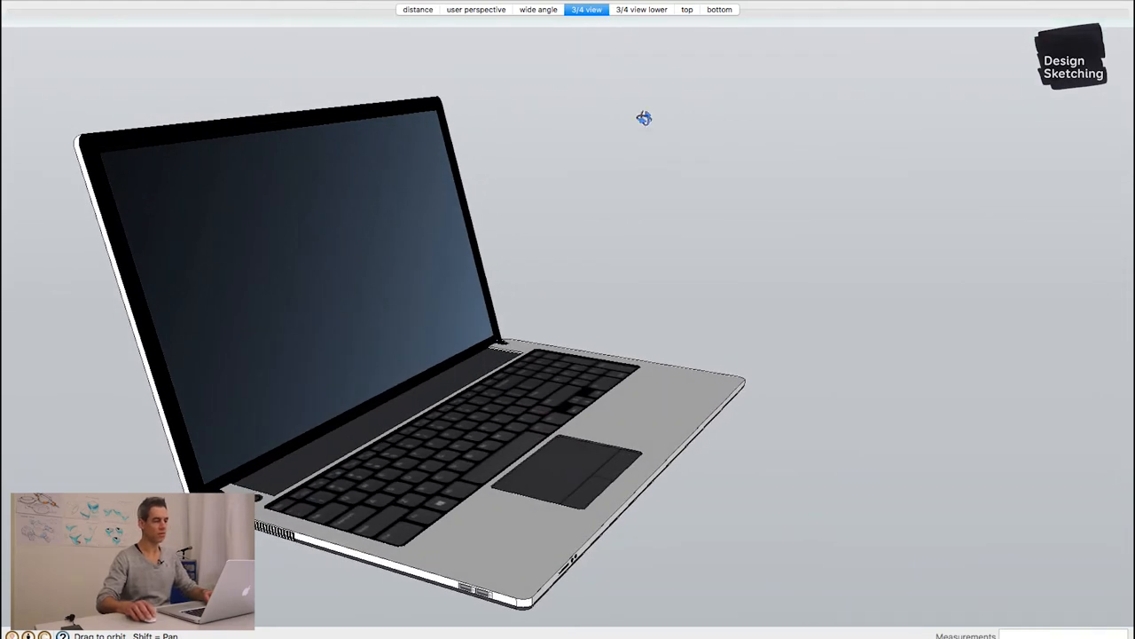
pyautogui.click(642, 11)
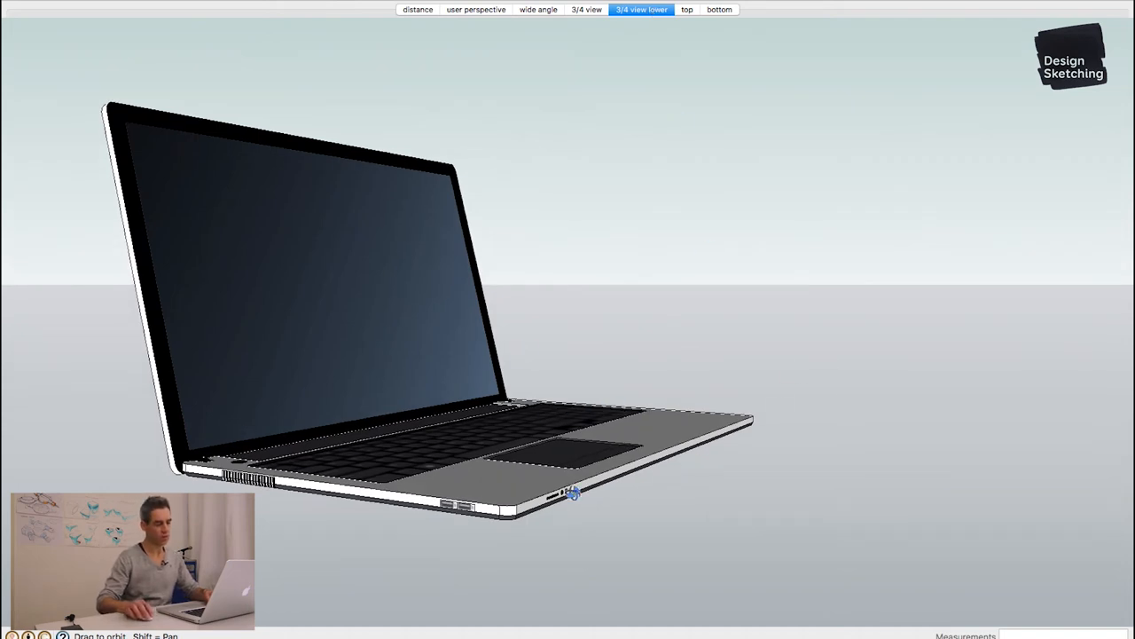
pyautogui.moveTo(908, 360)
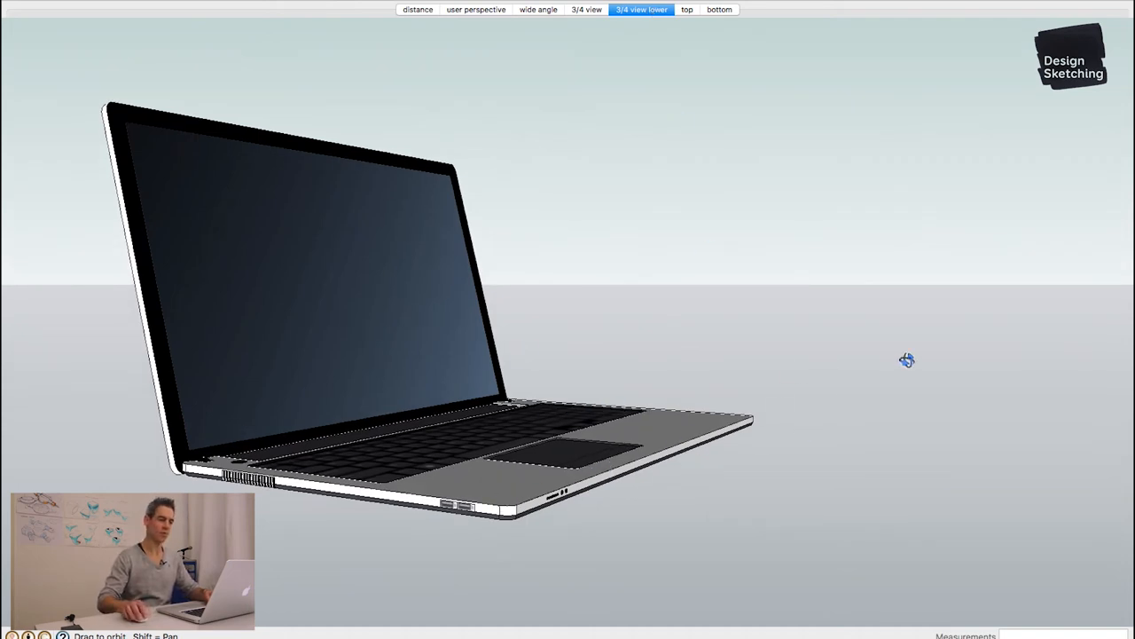
pyautogui.moveTo(632, 255)
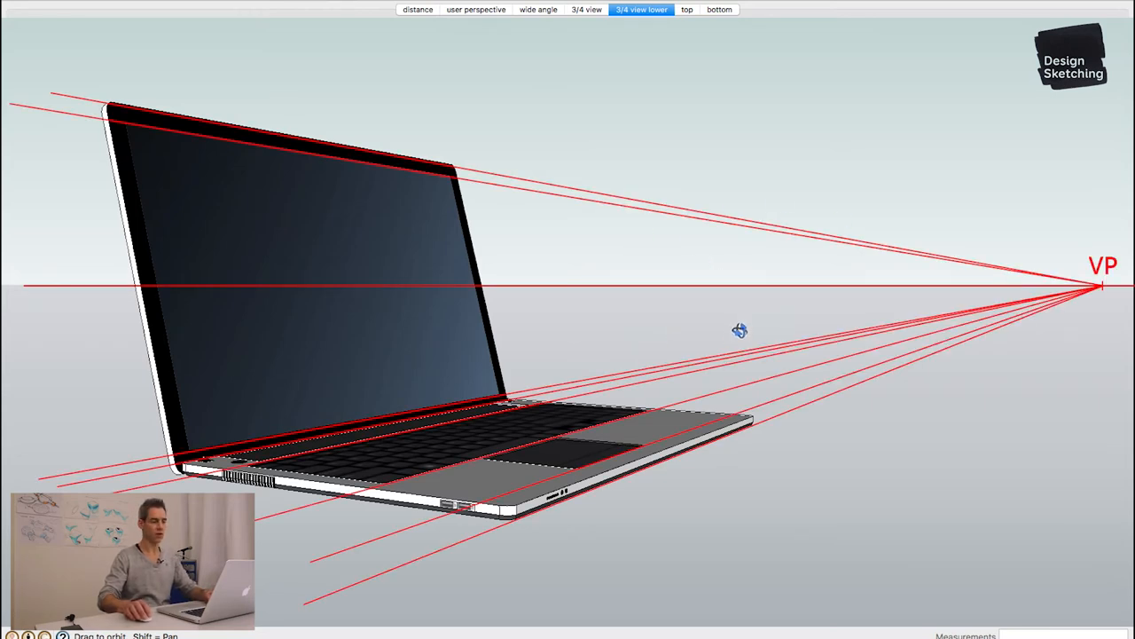
pyautogui.moveTo(713, 319)
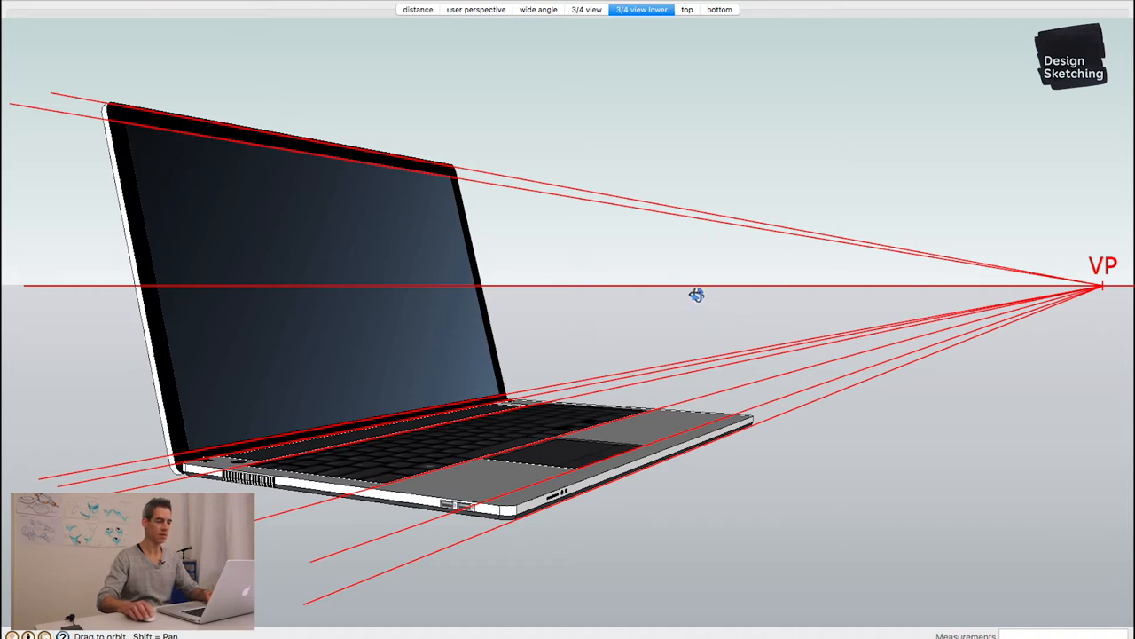
pyautogui.moveTo(124, 284)
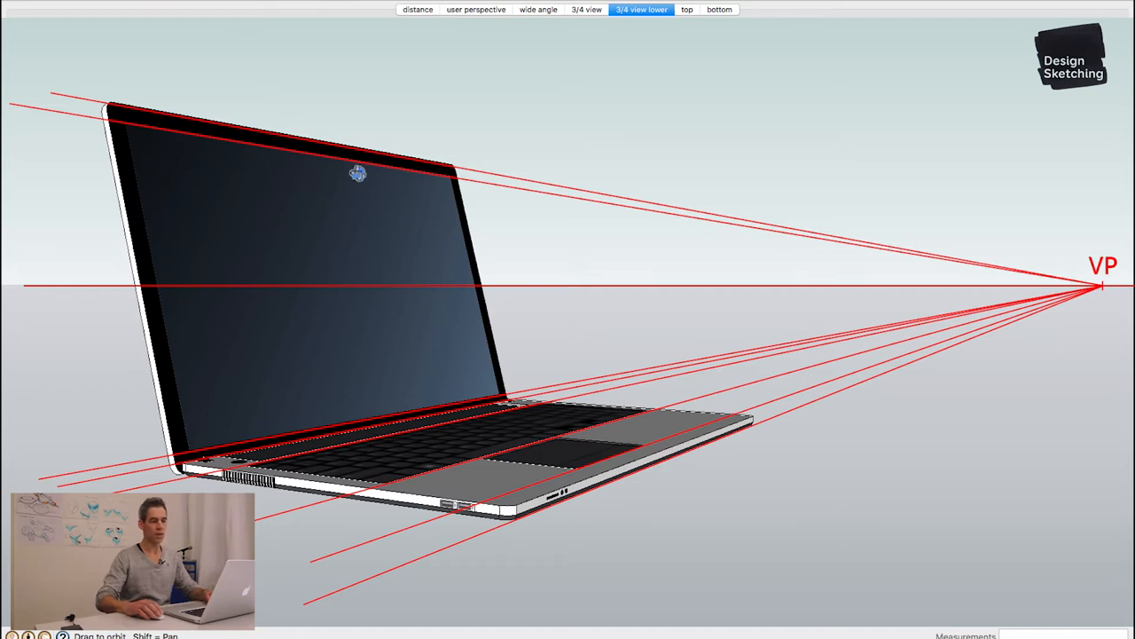
pyautogui.moveTo(346, 146)
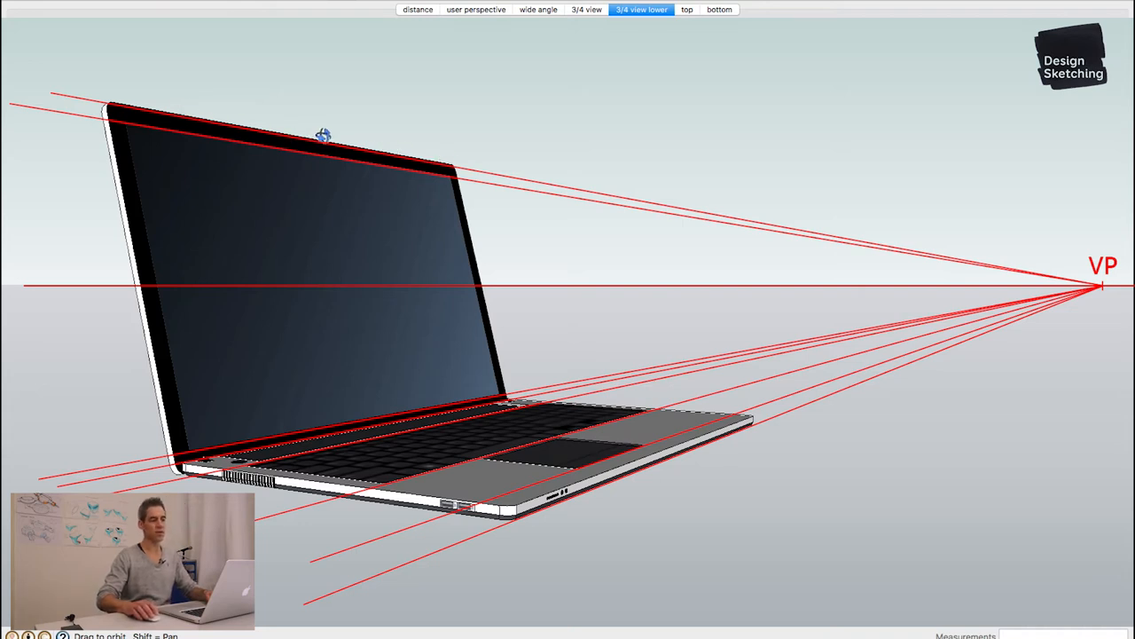
pyautogui.moveTo(530, 184)
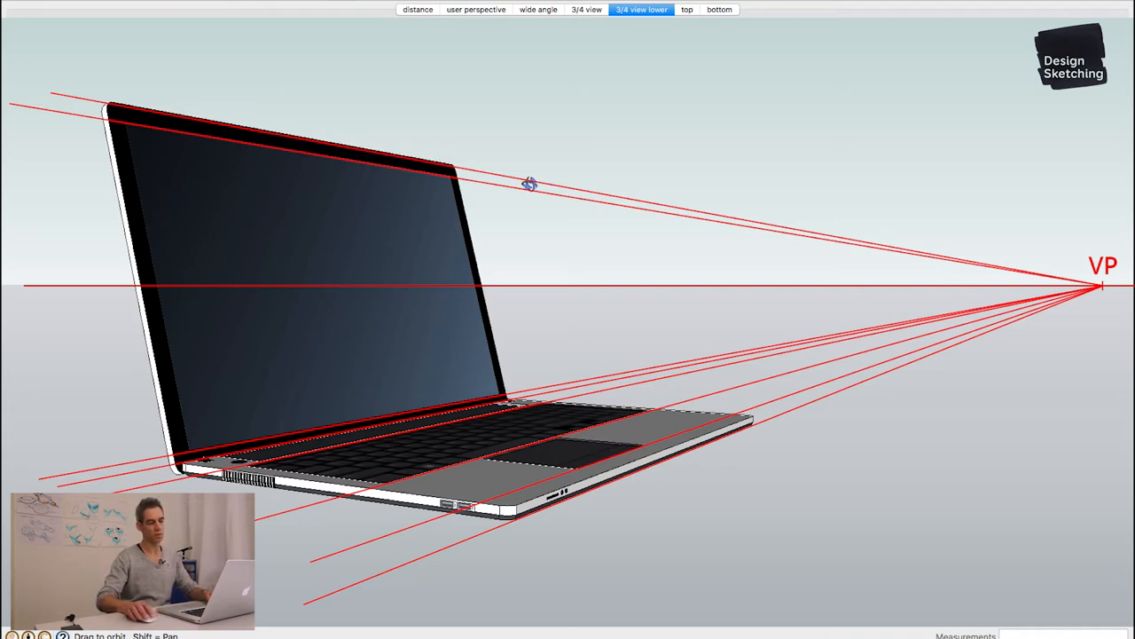
pyautogui.moveTo(977, 262)
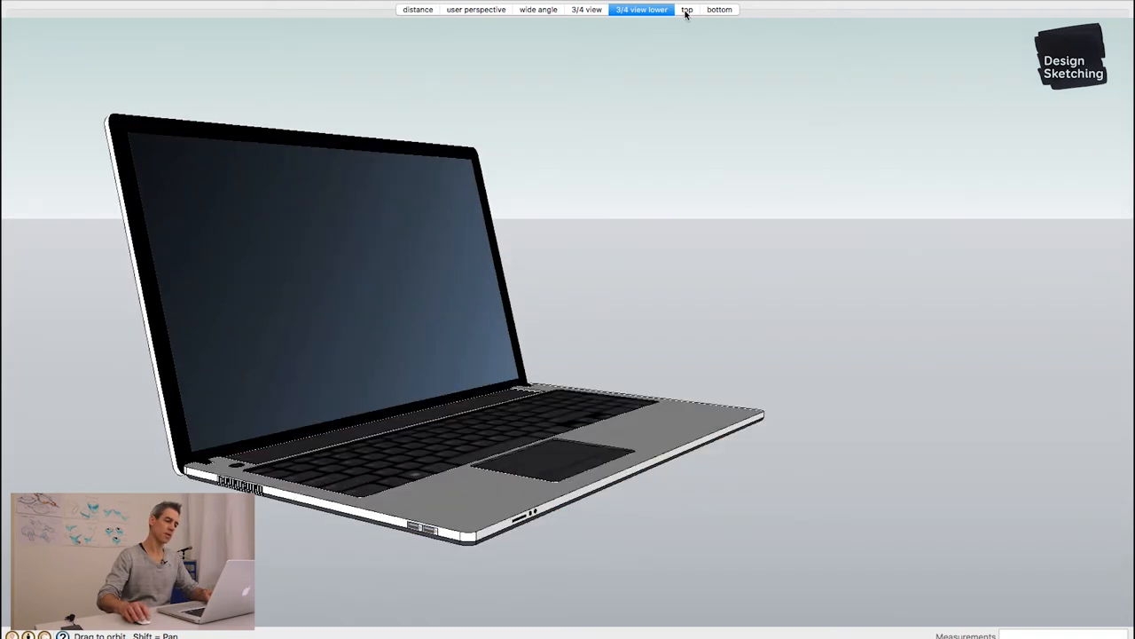
# Switch to the 'top' scene showing the laptop from above
pyautogui.click(686, 11)
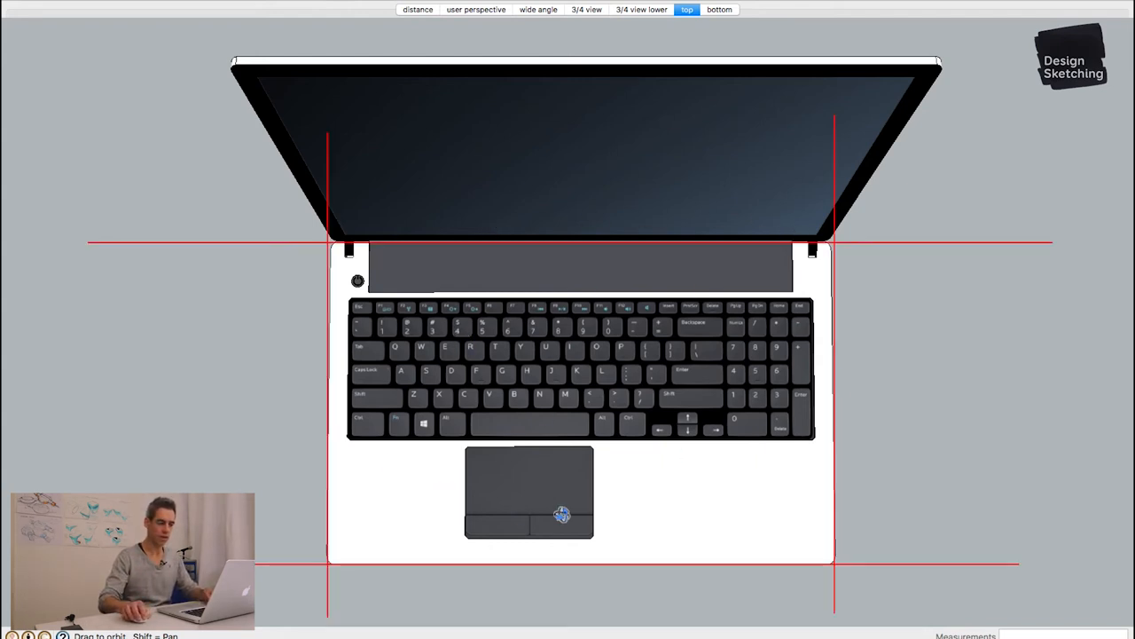
pyautogui.moveTo(312, 328)
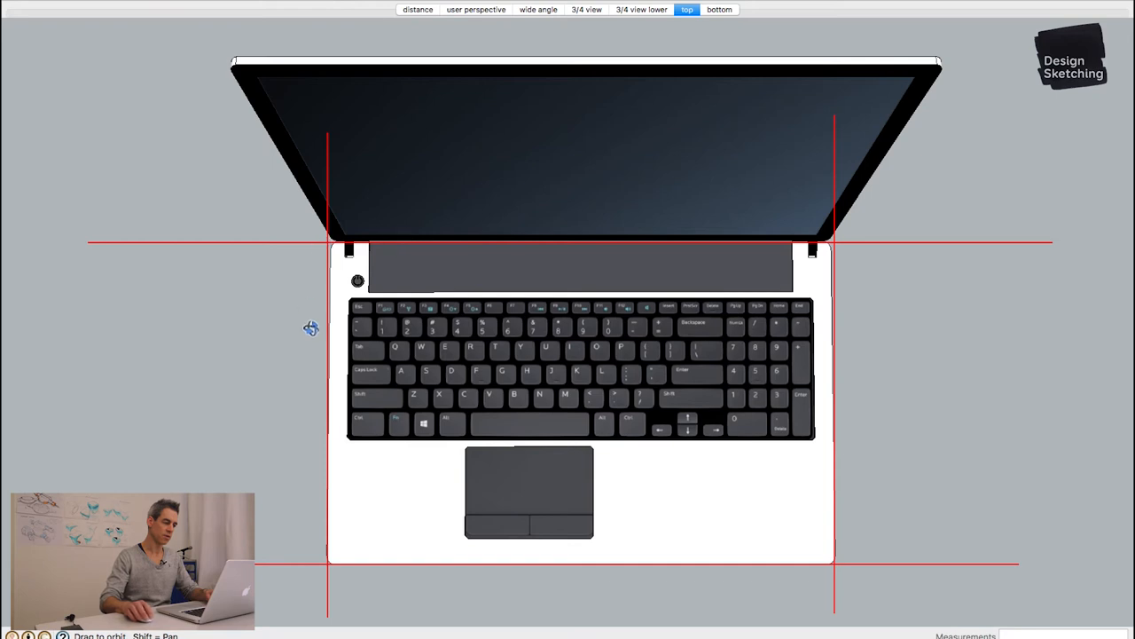
pyautogui.moveTo(819, 316)
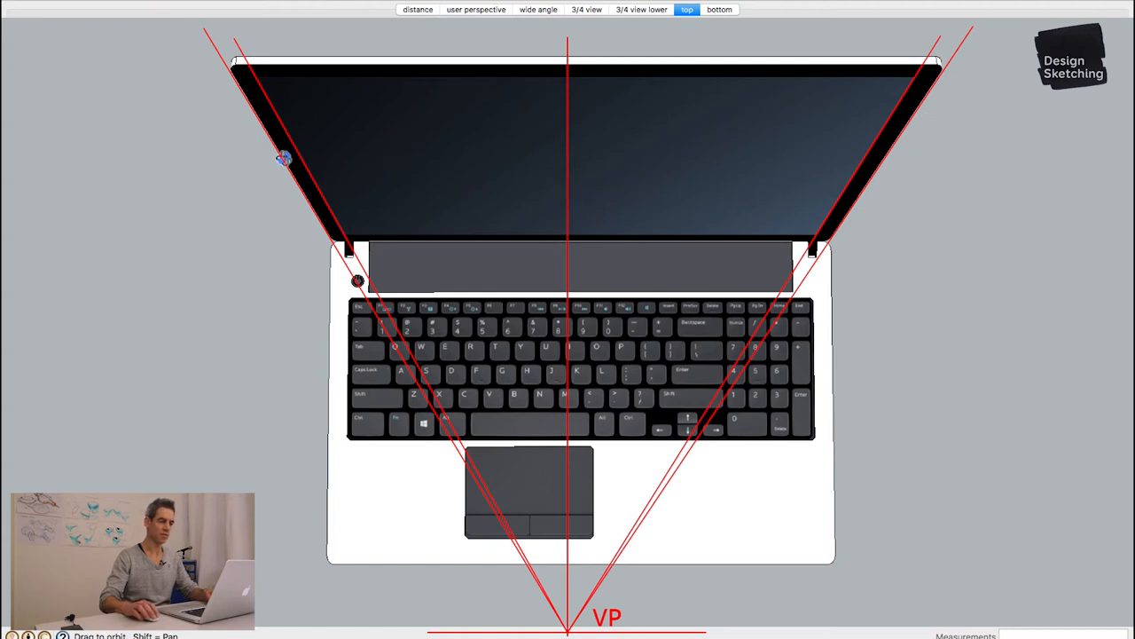
pyautogui.moveTo(310, 211)
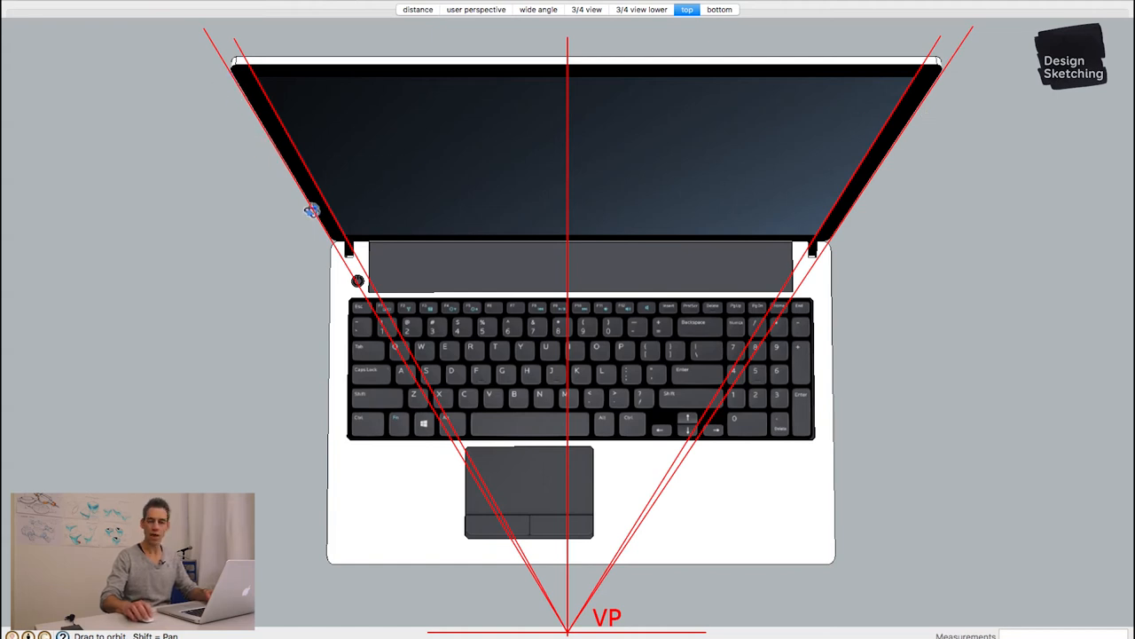
pyautogui.moveTo(286, 149)
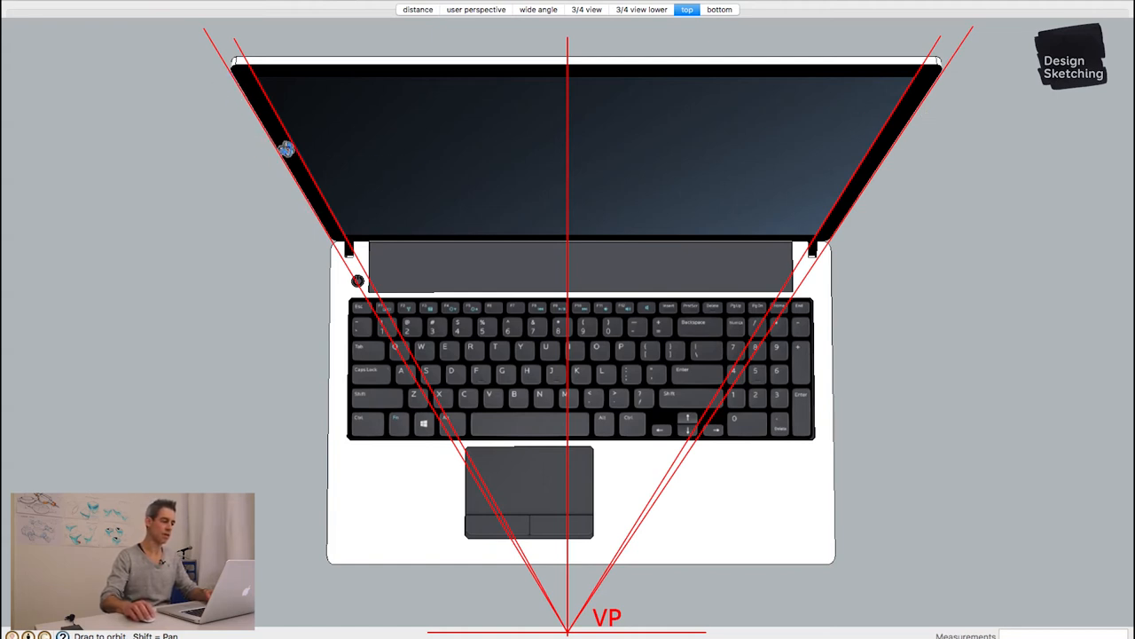
pyautogui.moveTo(887, 142)
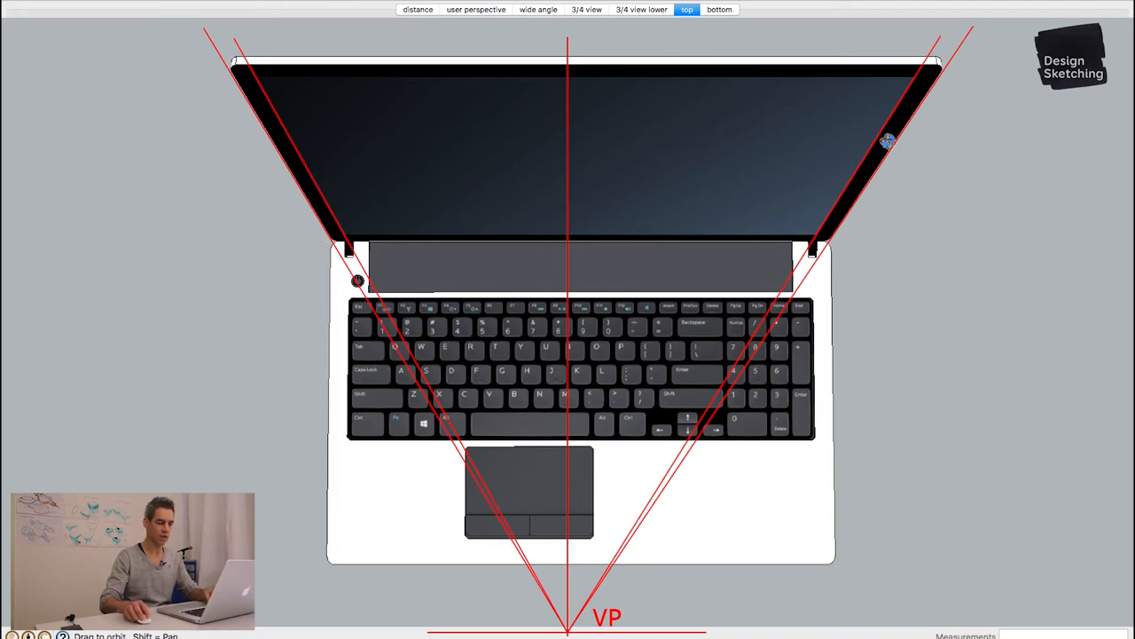
pyautogui.moveTo(947, 365)
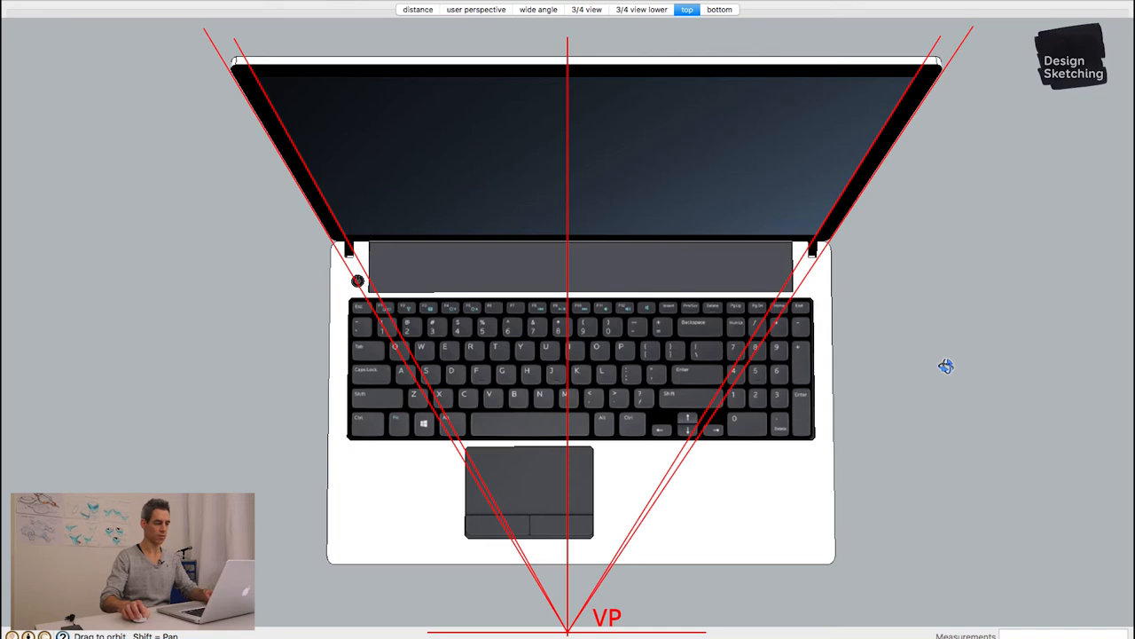
# Switch to the 'bottom' scene showing the laptop from underneath
pyautogui.click(720, 10)
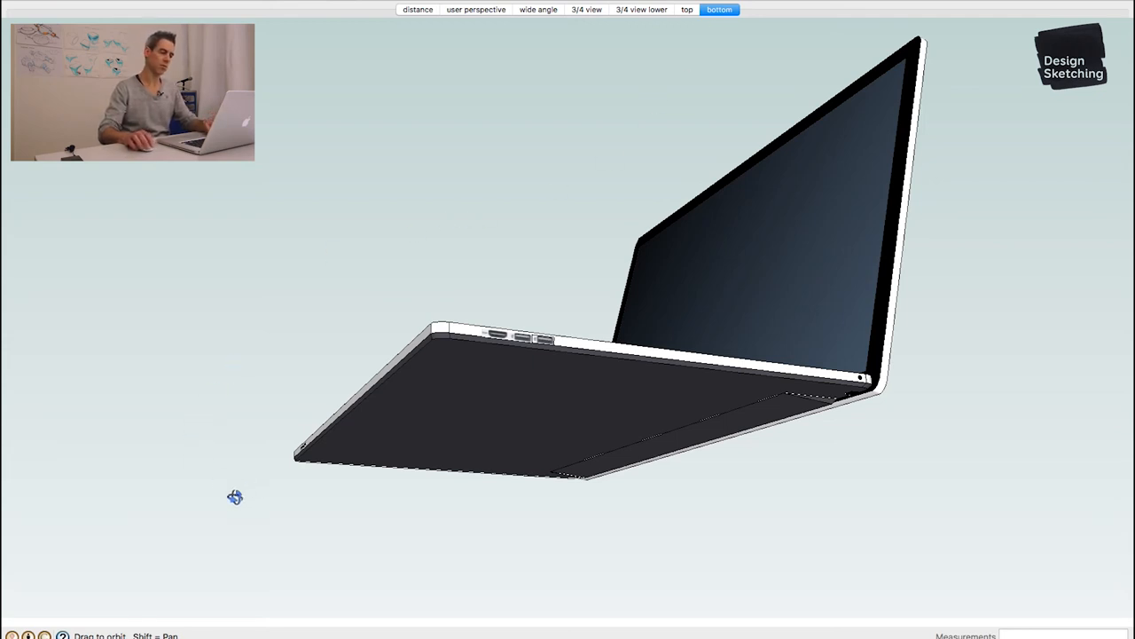
pyautogui.moveTo(376, 571)
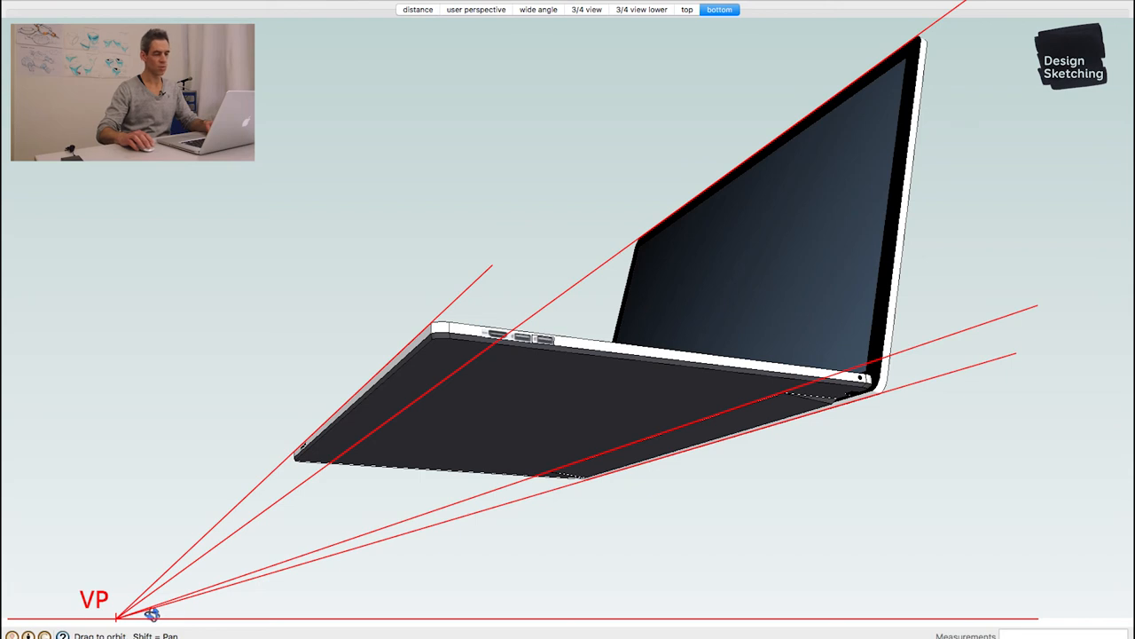
pyautogui.moveTo(386, 552)
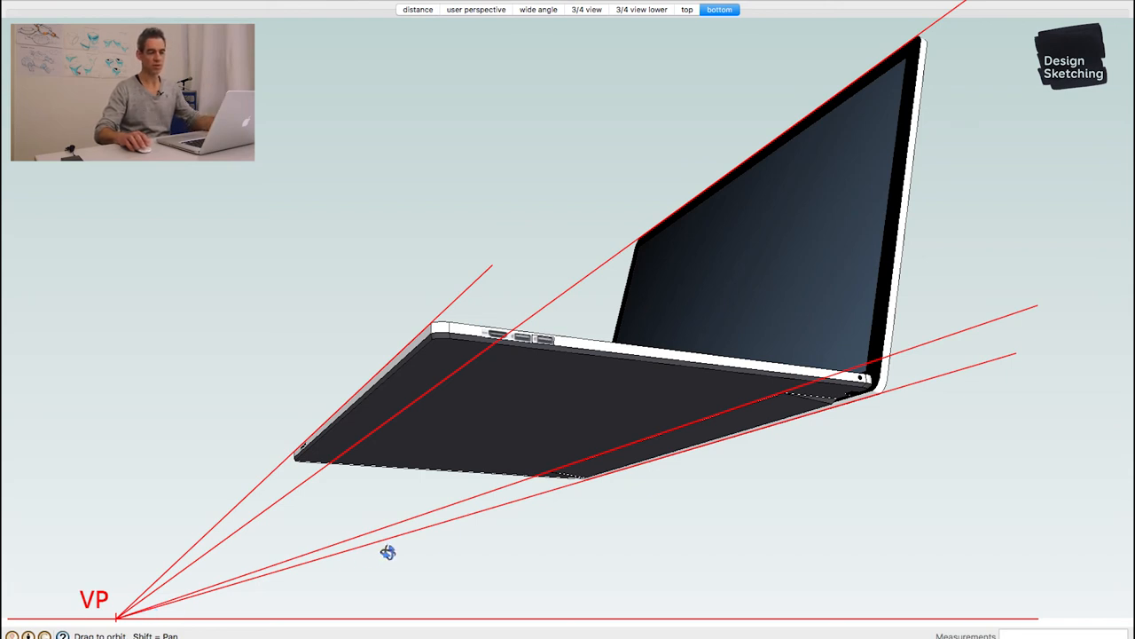
pyautogui.moveTo(800, 501)
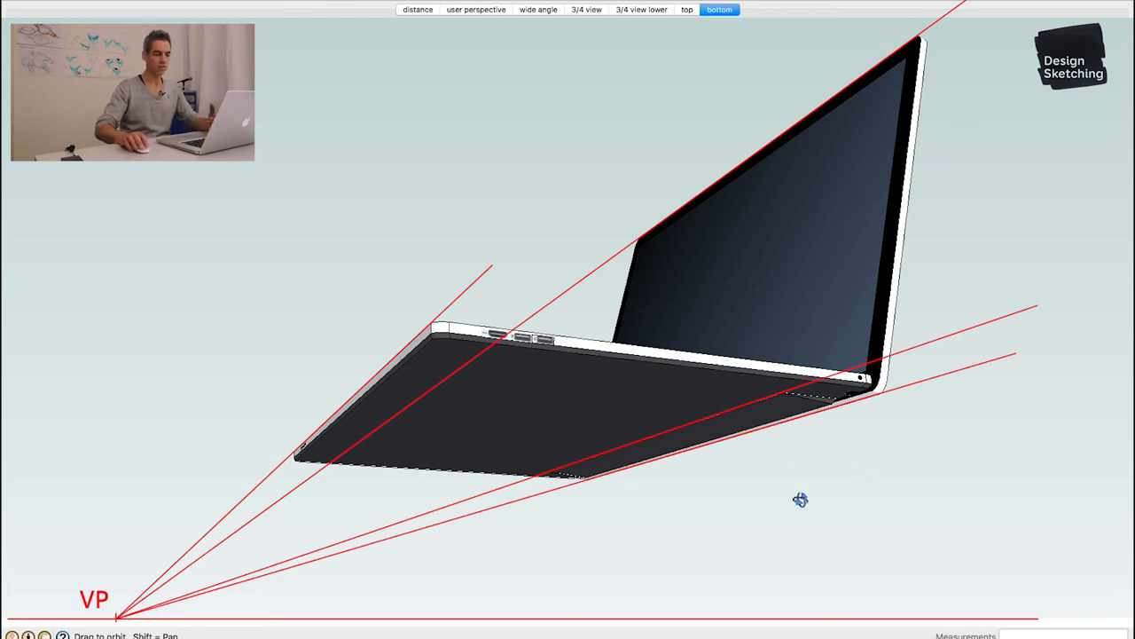
pyautogui.moveTo(794, 411)
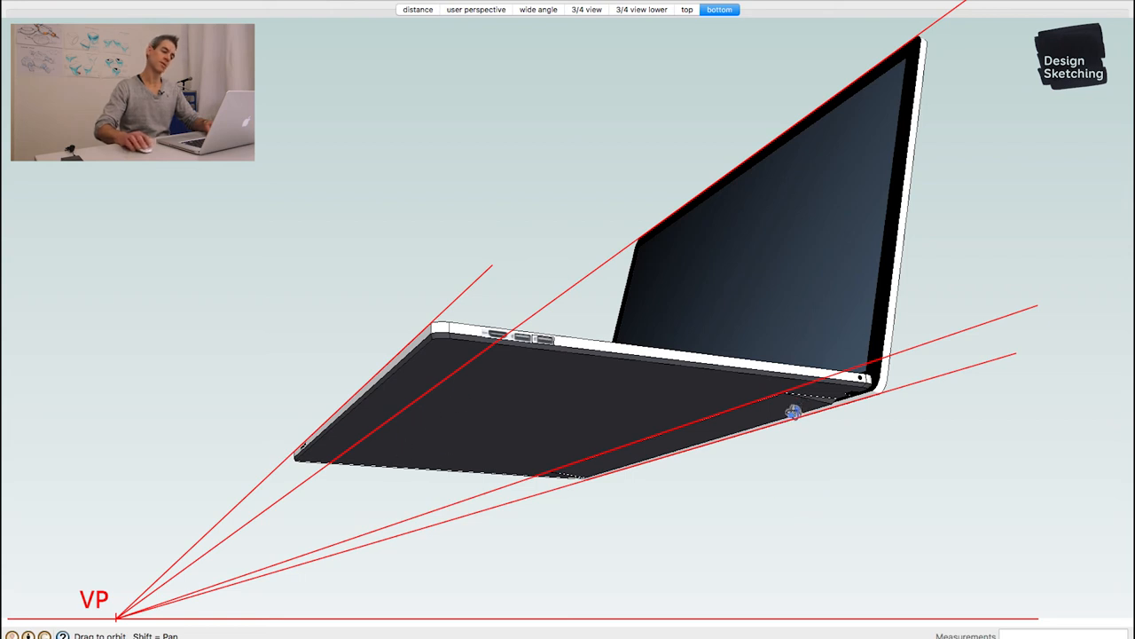
pyautogui.moveTo(397, 458)
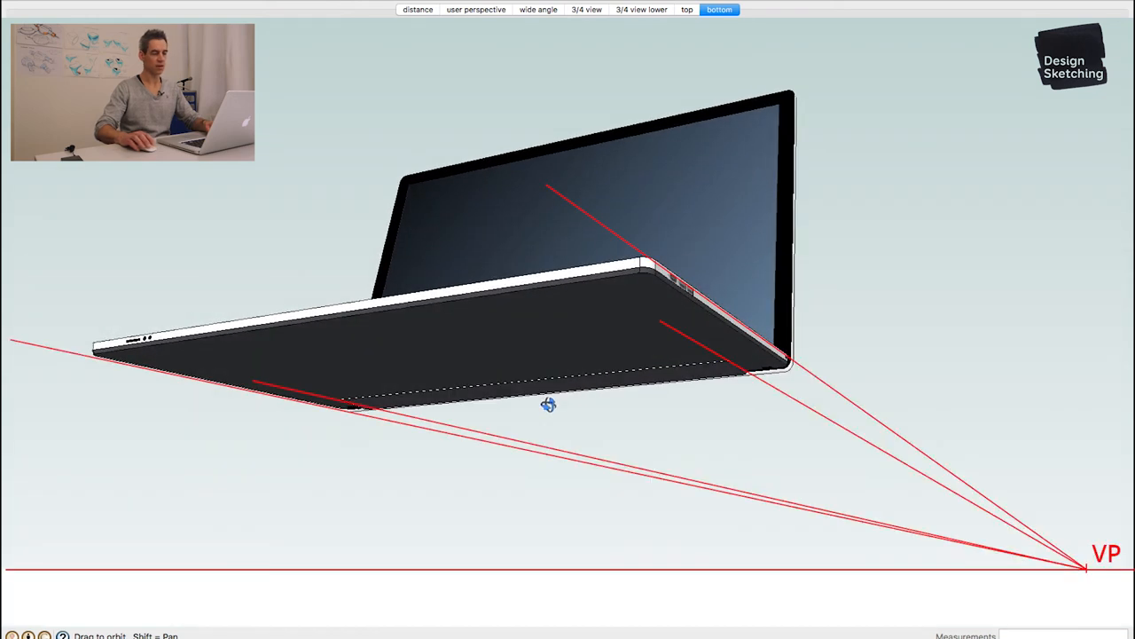
# Return to the 'user perspective' scene
pyautogui.click(475, 11)
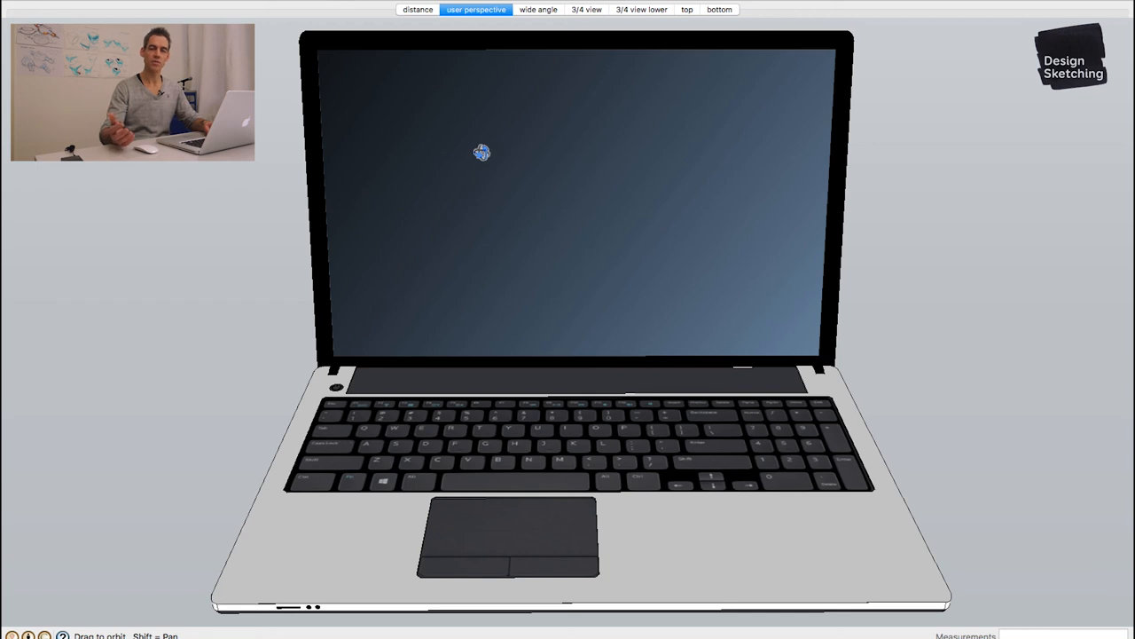
pyautogui.moveTo(472, 188)
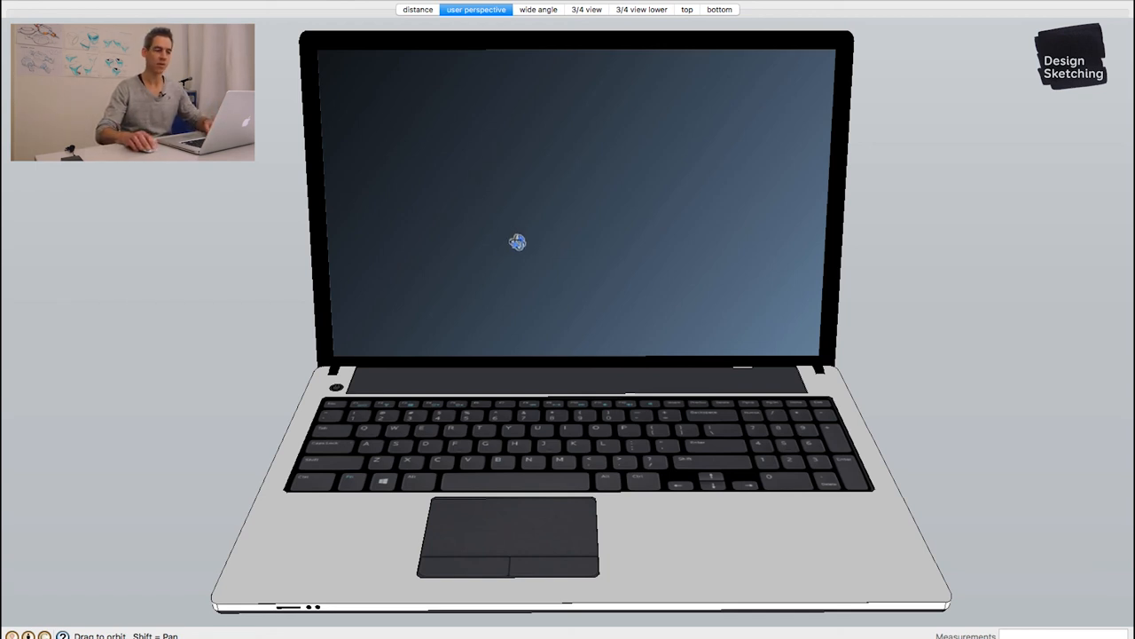
pyautogui.moveTo(518, 241); pyautogui.dragTo(639, 67)
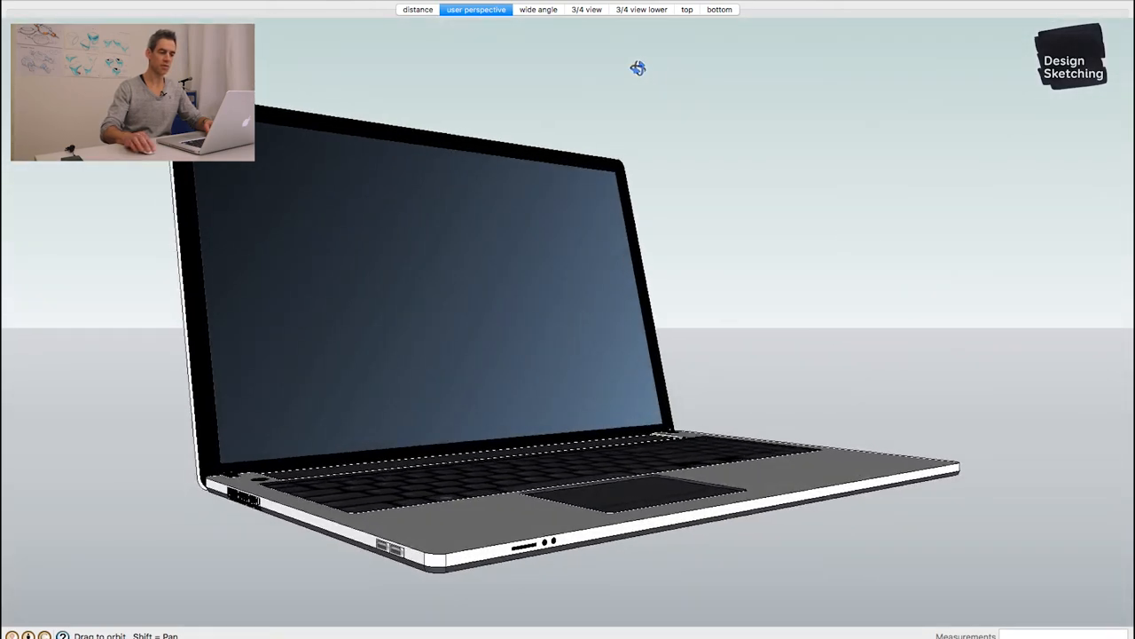
pyautogui.moveTo(639, 67); pyautogui.dragTo(507, 174)
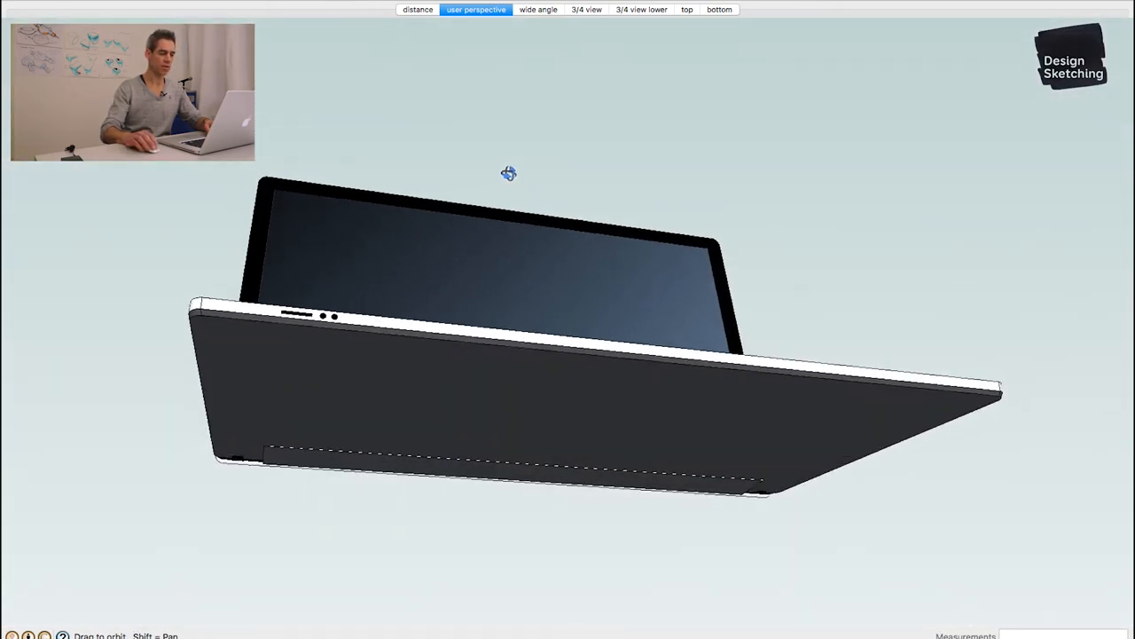
pyautogui.moveTo(507, 174); pyautogui.dragTo(543, 413)
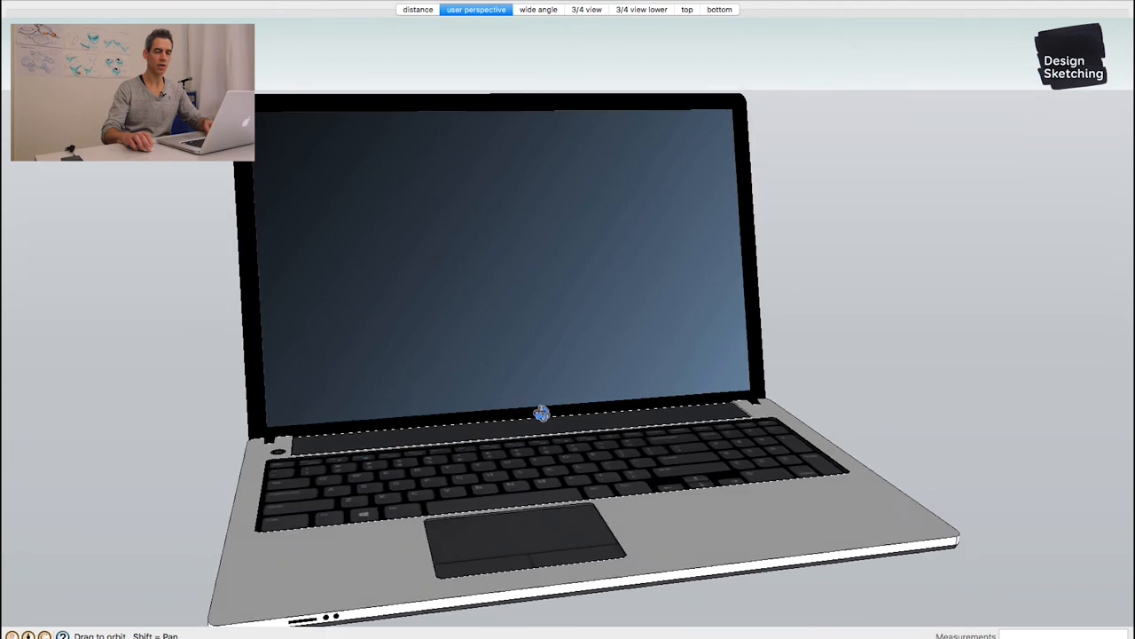
pyautogui.moveTo(542, 413); pyautogui.dragTo(511, 298)
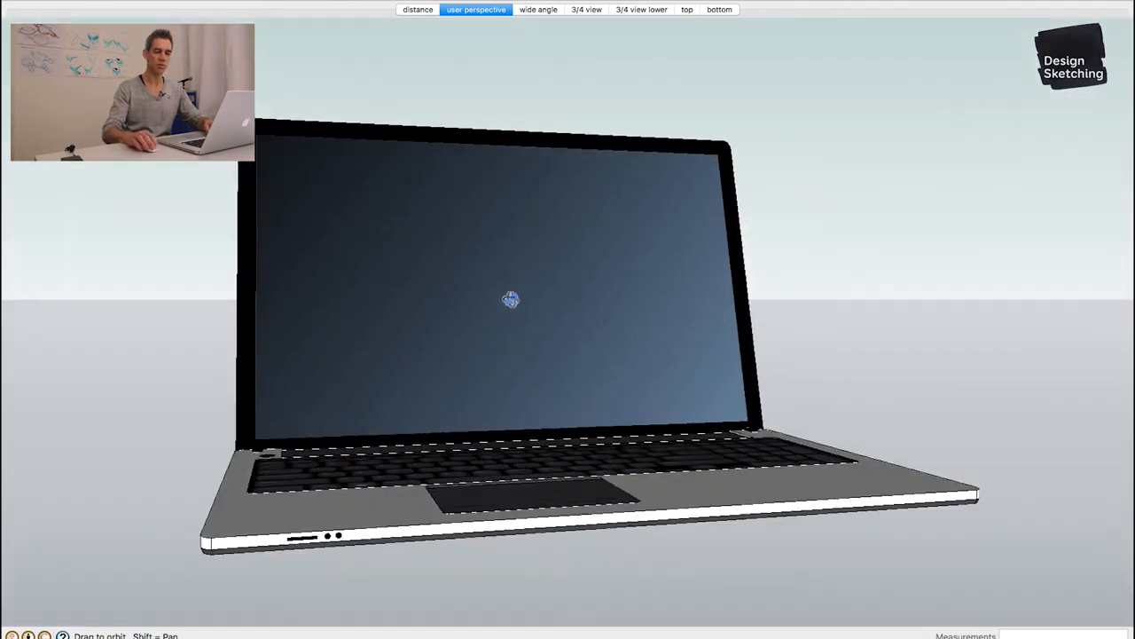
pyautogui.moveTo(510, 299); pyautogui.dragTo(514, 340)
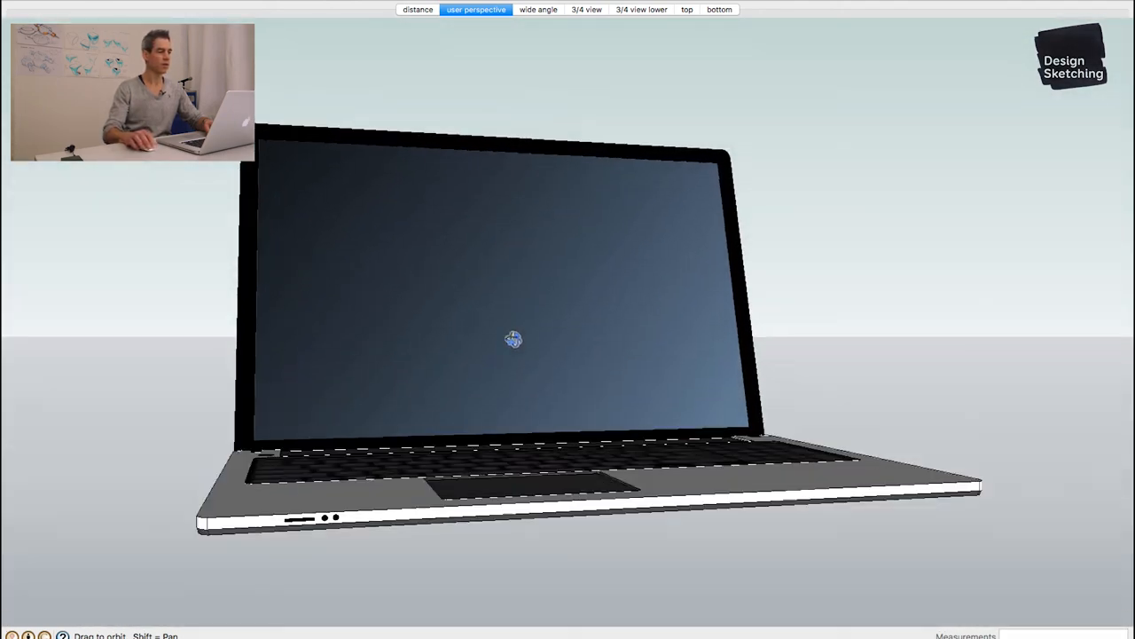
pyautogui.moveTo(515, 340); pyautogui.dragTo(582, 346)
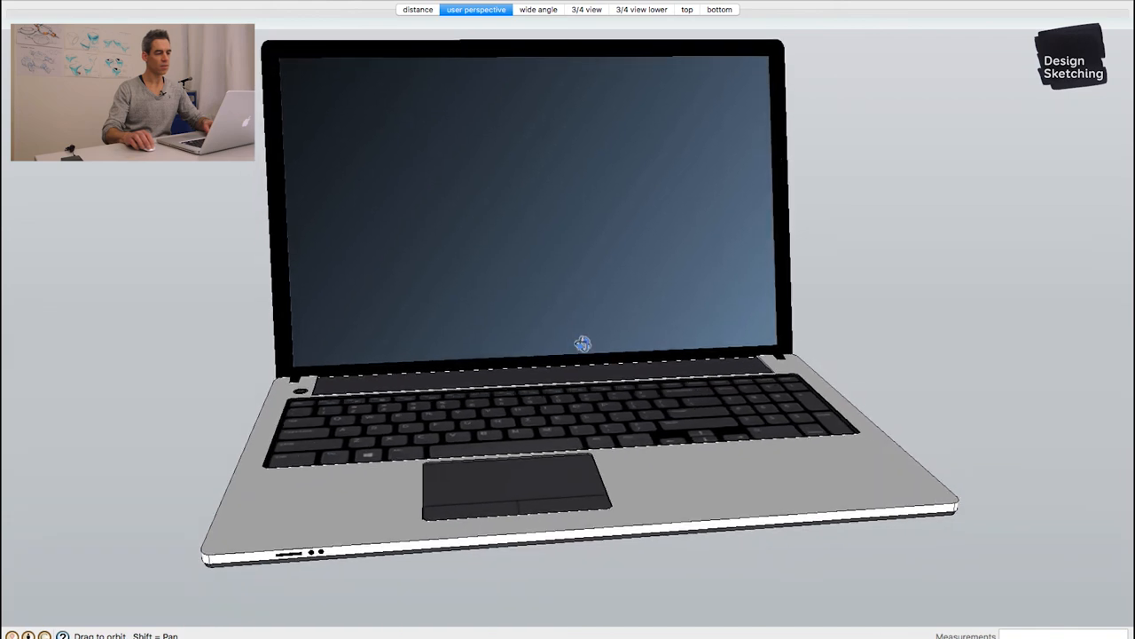
pyautogui.moveTo(582, 344); pyautogui.dragTo(632, 340)
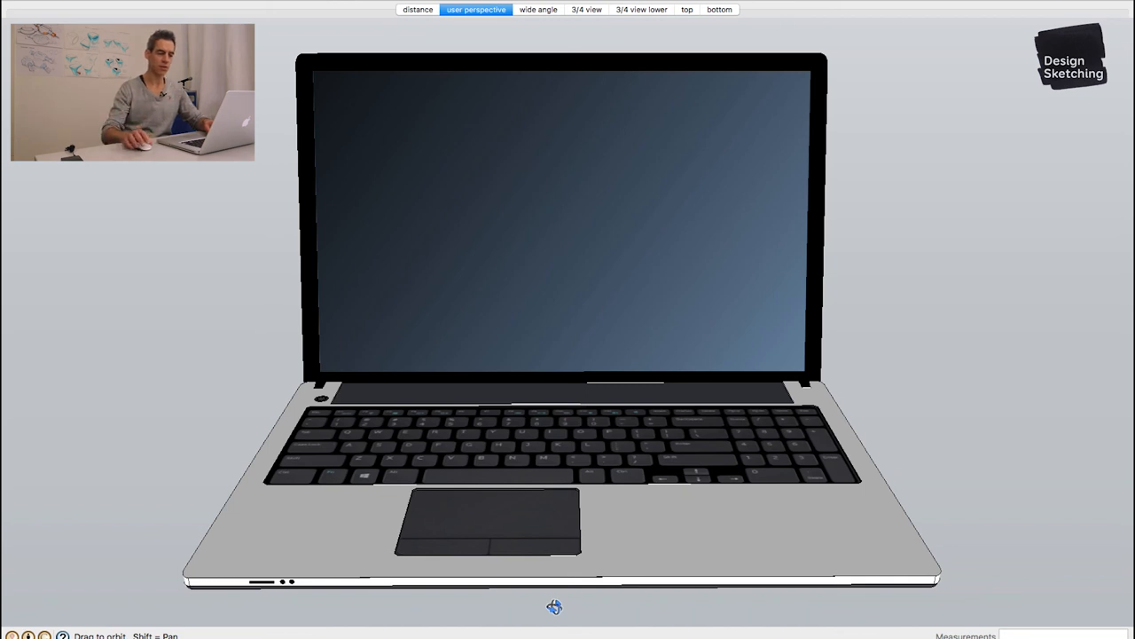
pyautogui.moveTo(670, 193)
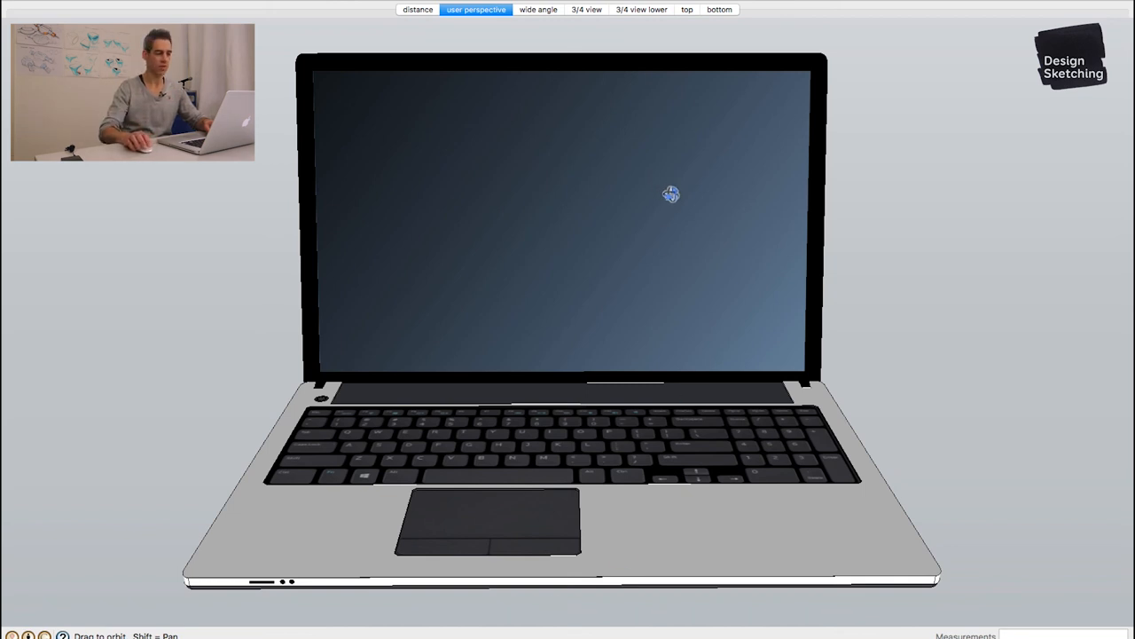